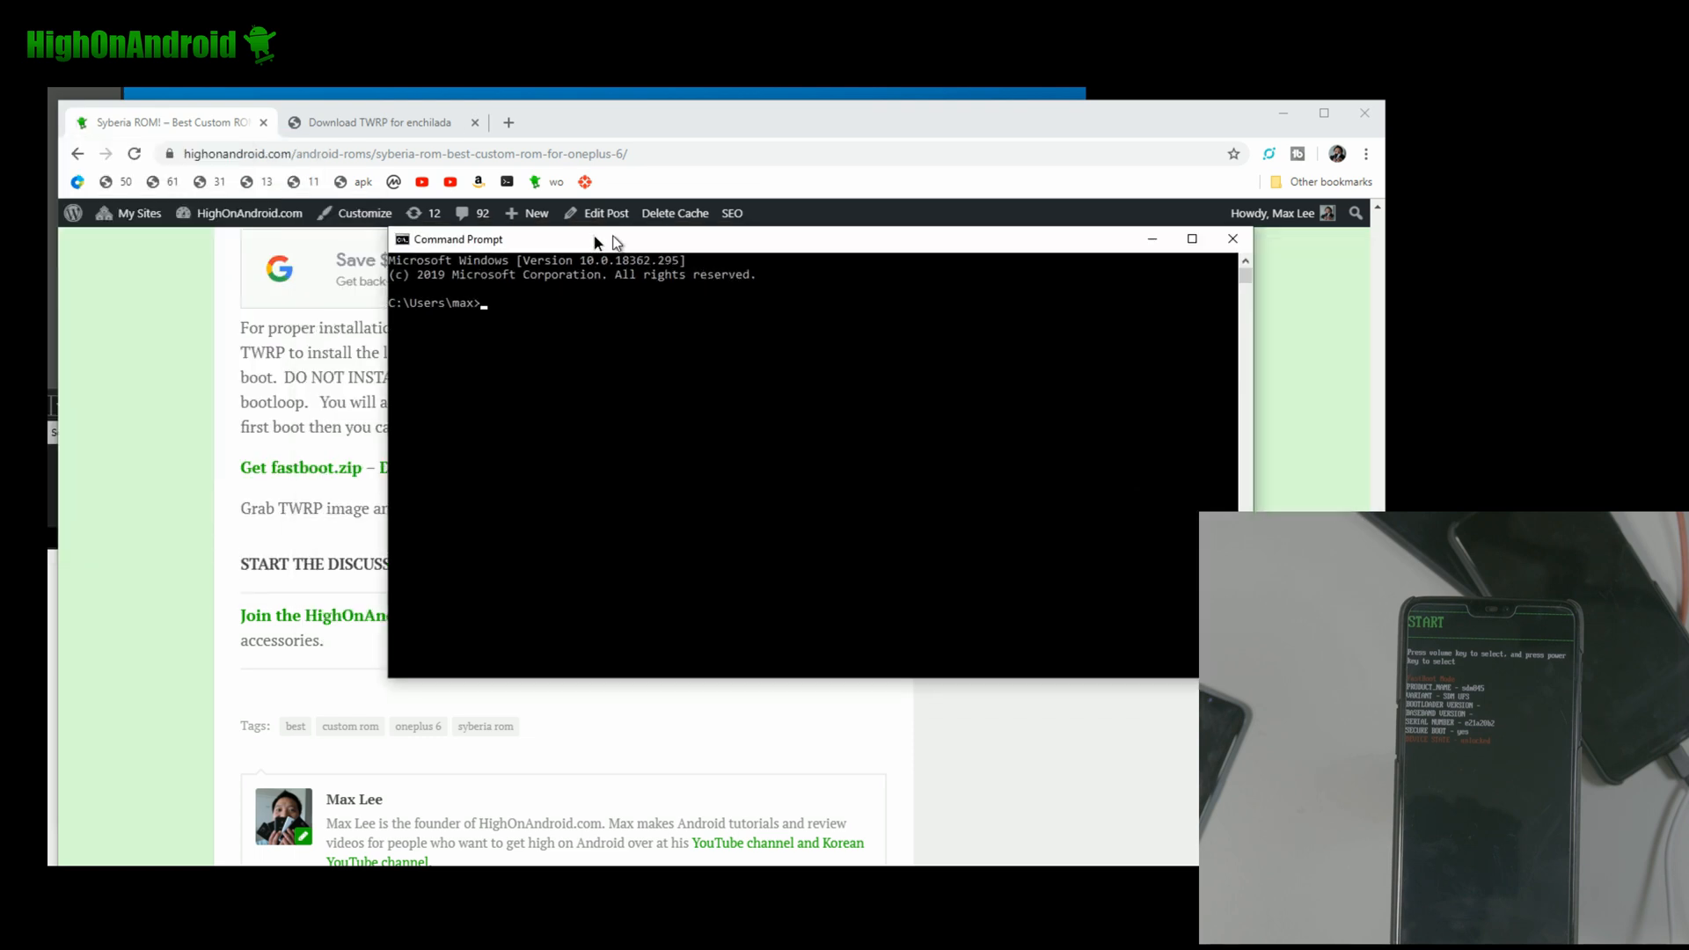
# Move the Command Prompt window aside and change directory into Downloads\fastboot
pyautogui.moveTo(593, 239); pyautogui.dragTo(314, 195)
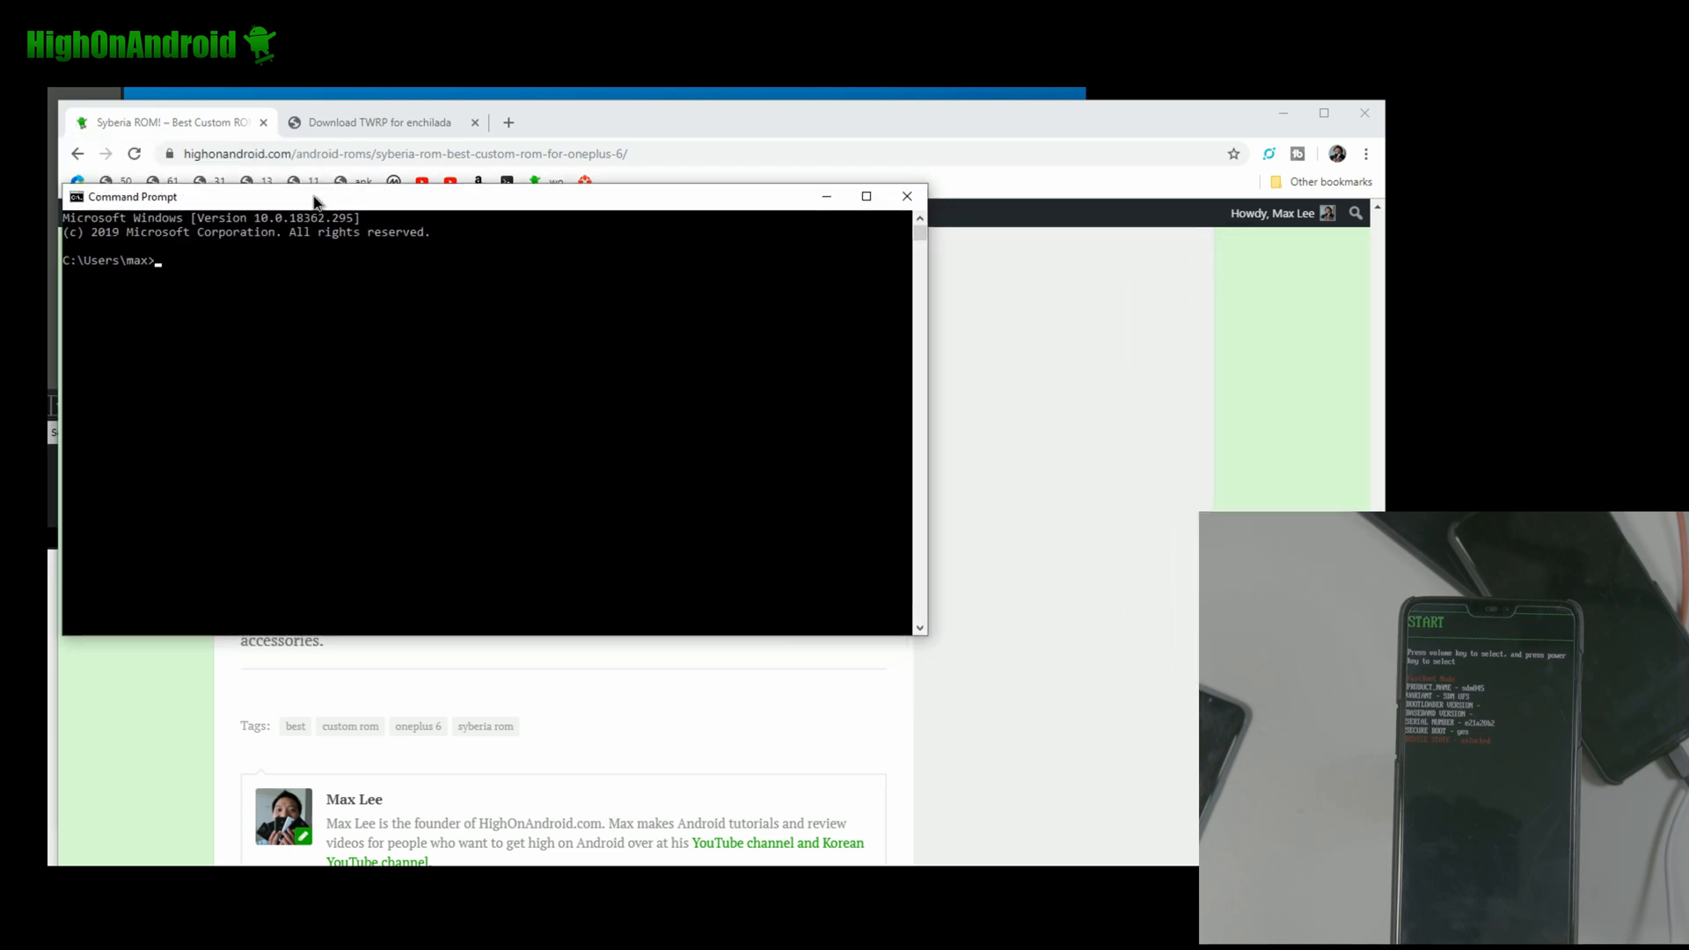
pyautogui.moveTo(313, 195); pyautogui.dragTo(313, 190)
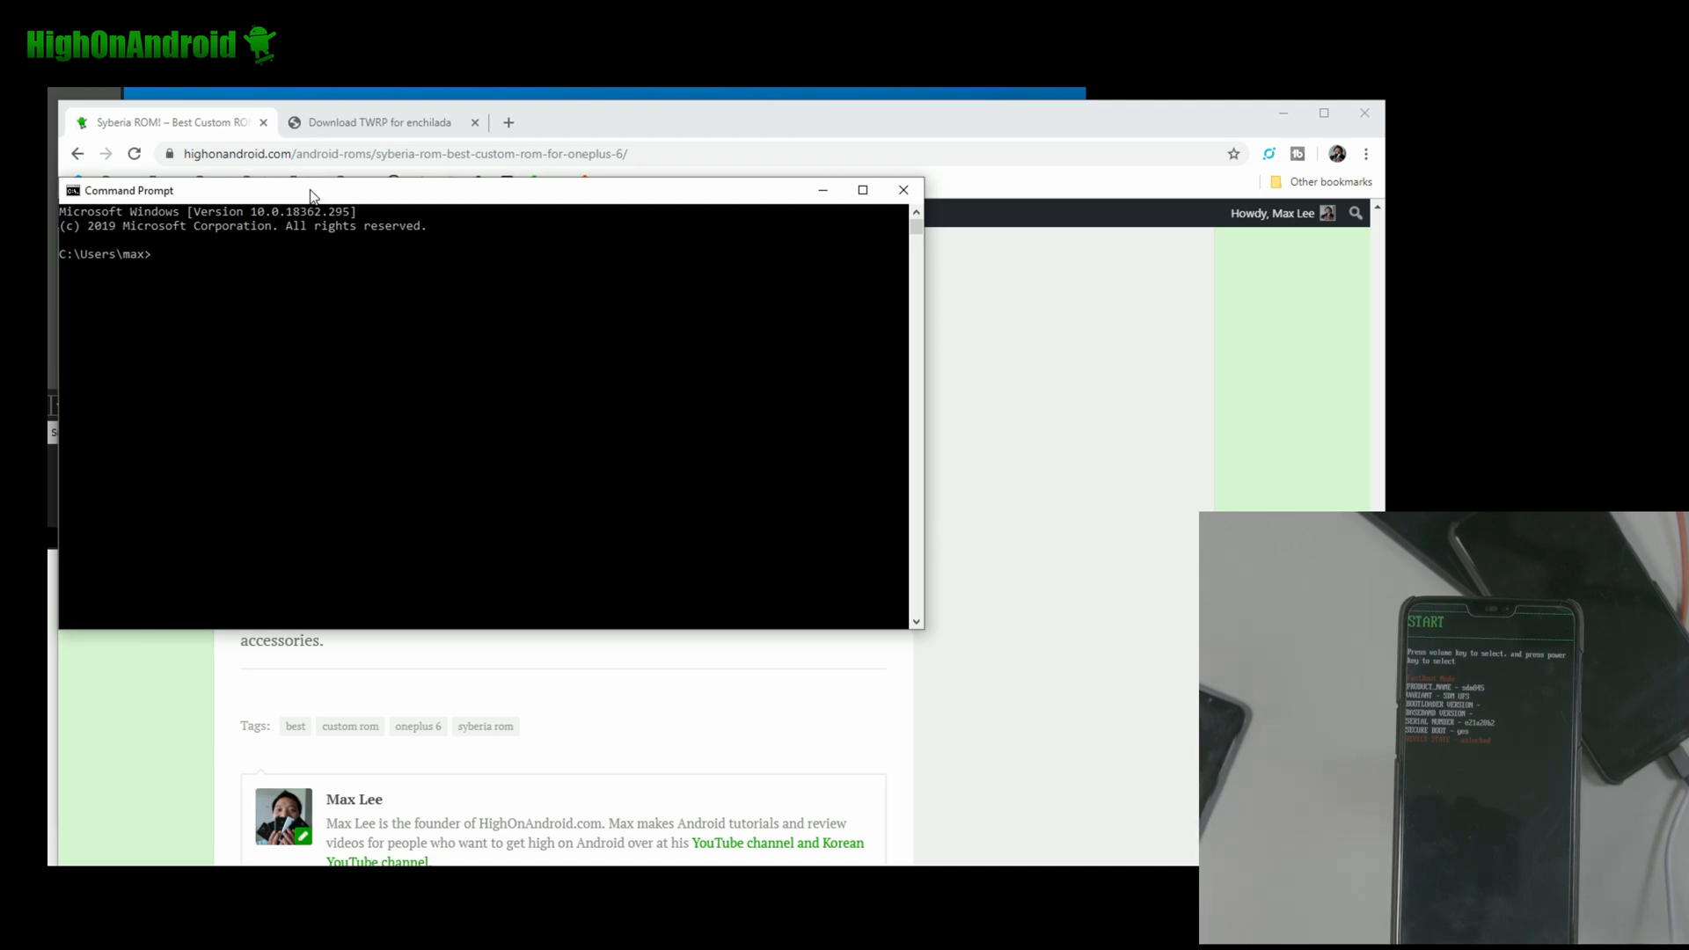
pyautogui.write('cd')
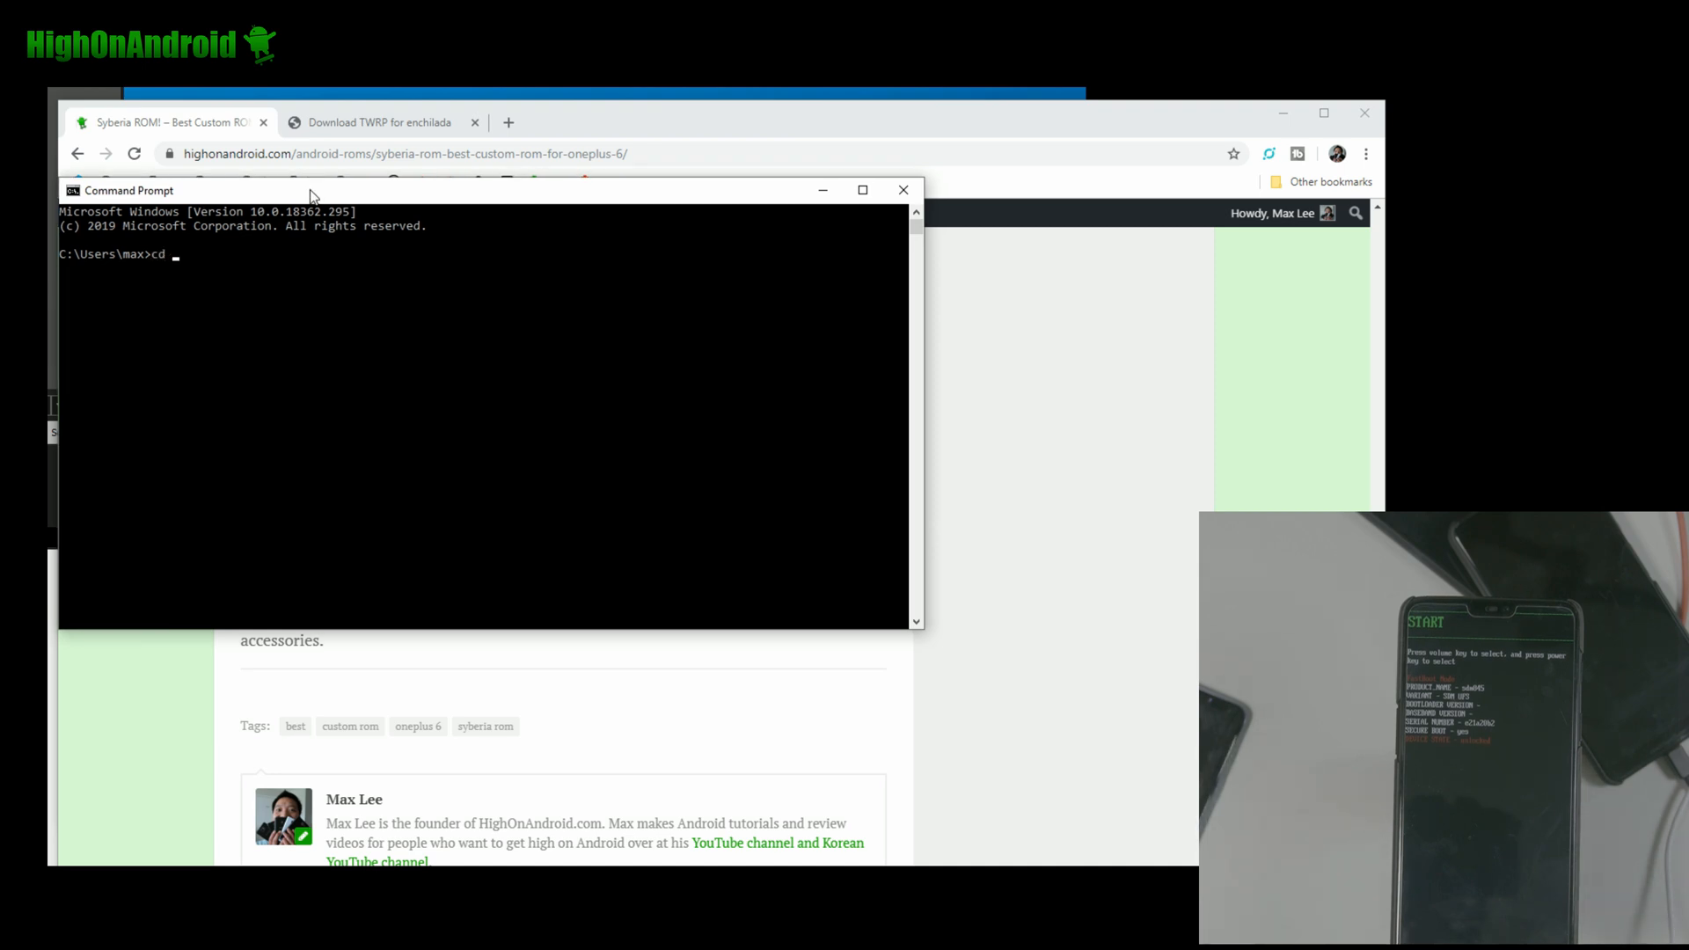
pyautogui.write('Downloads')
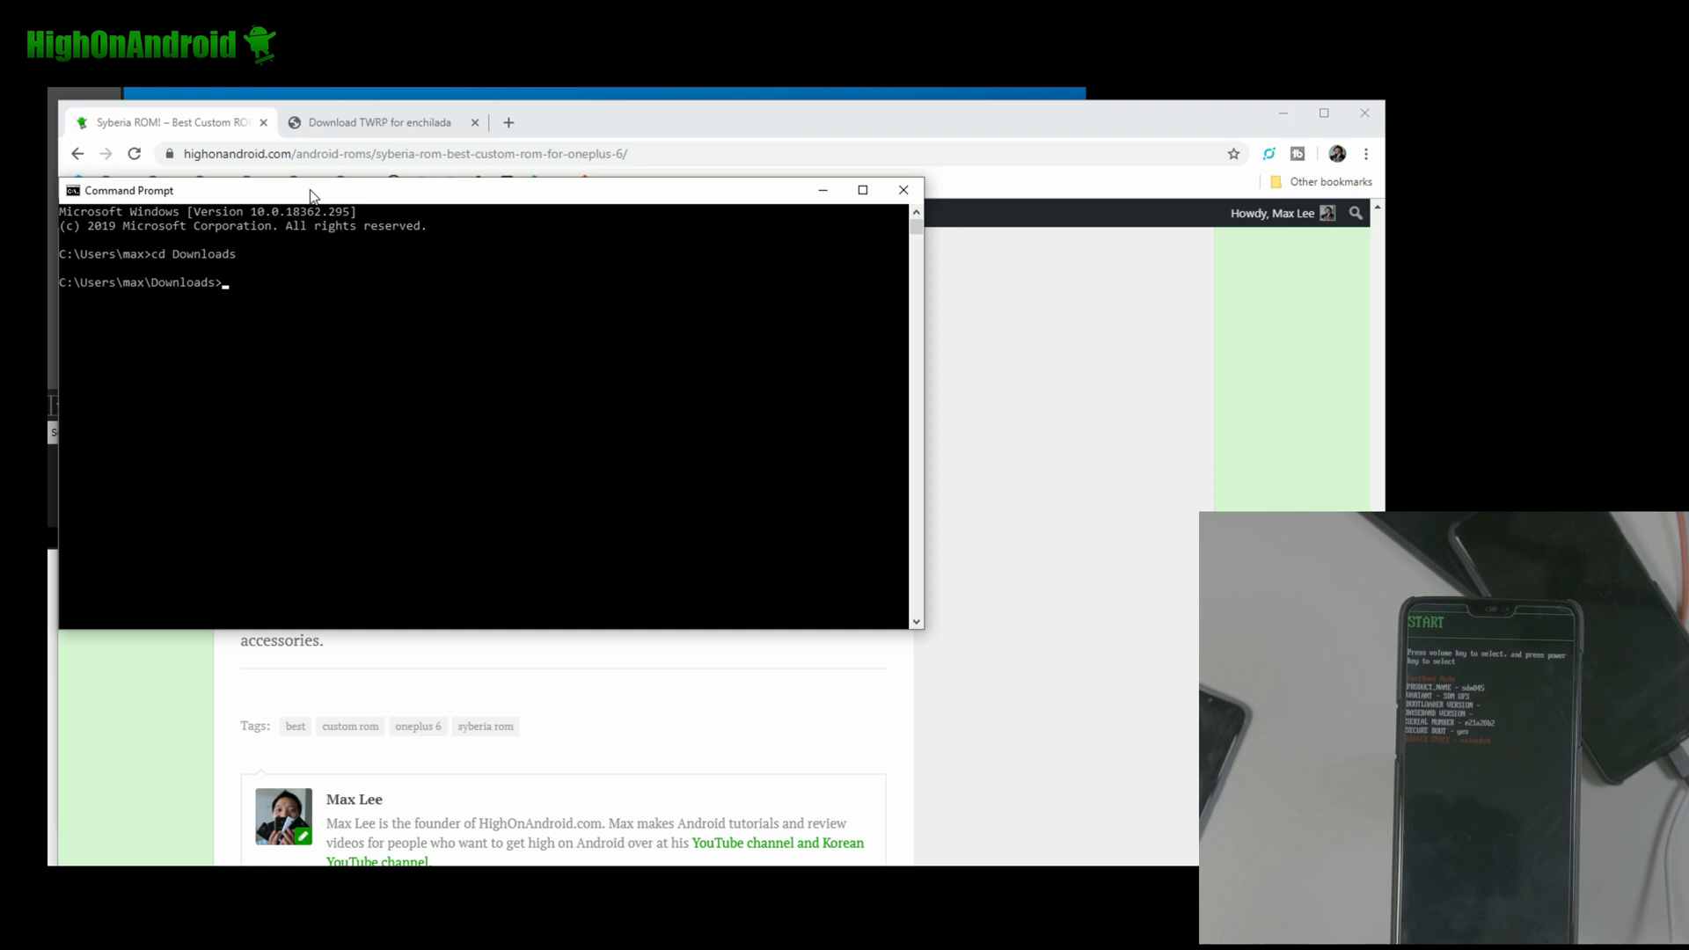
pyautogui.write('cd fastboot')
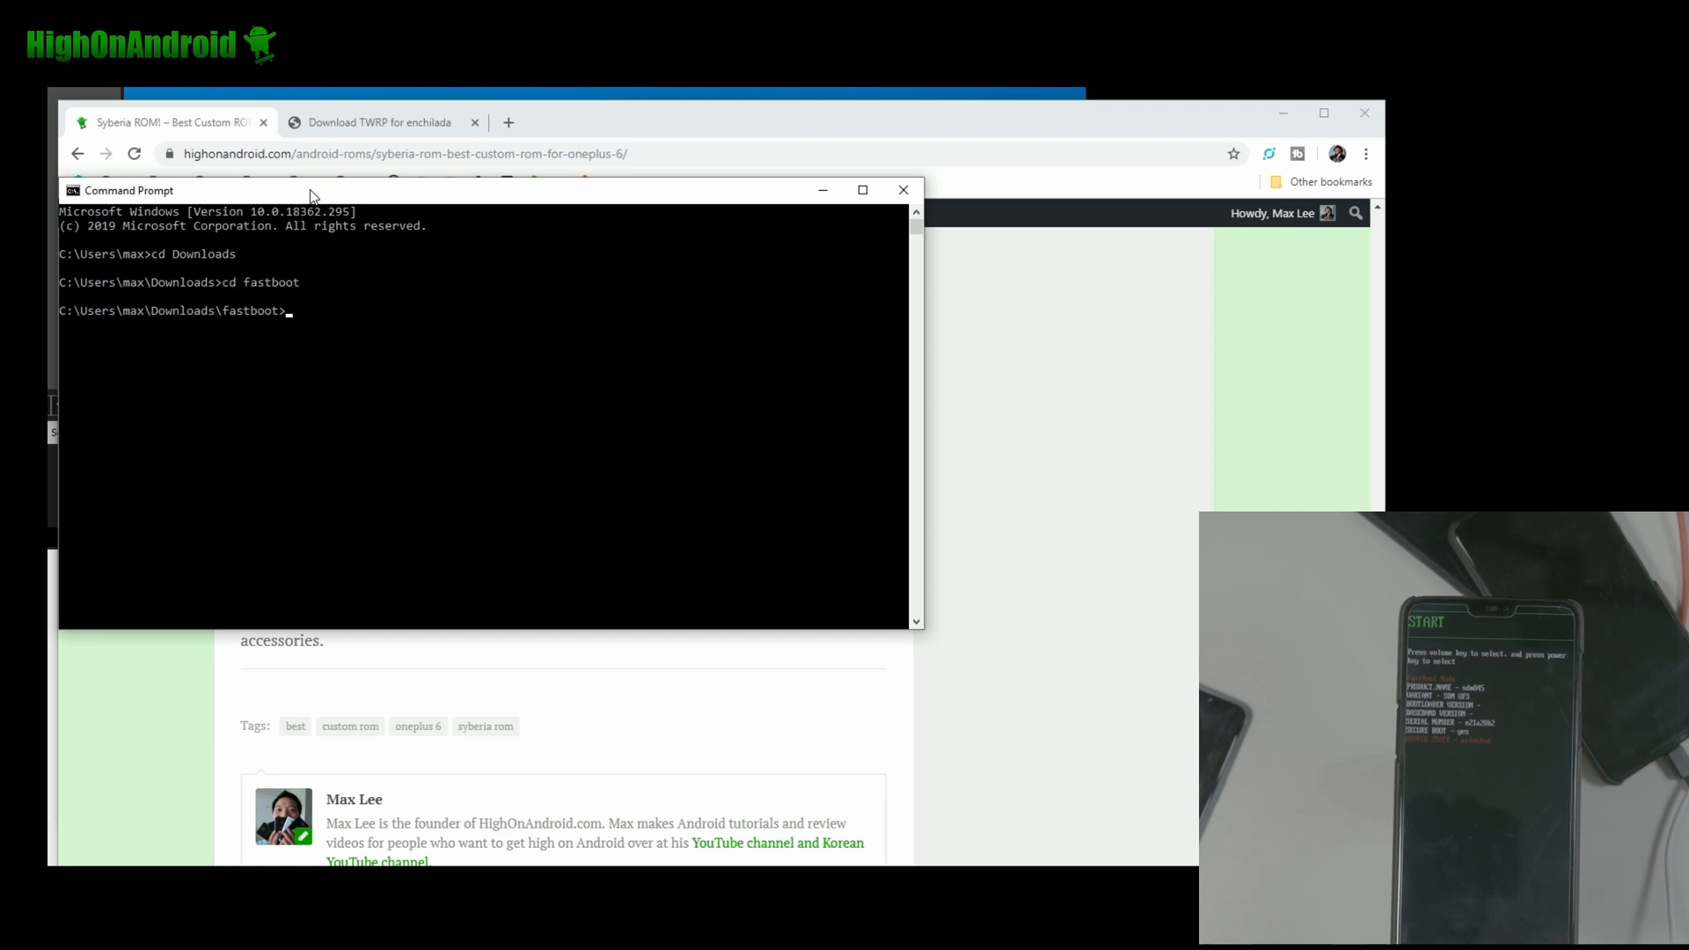
# Enter the command fastboot boot twrp-3.3.1-2-enchilada.img to boot the phone into TWRP
pyautogui.write('fastboot boo')
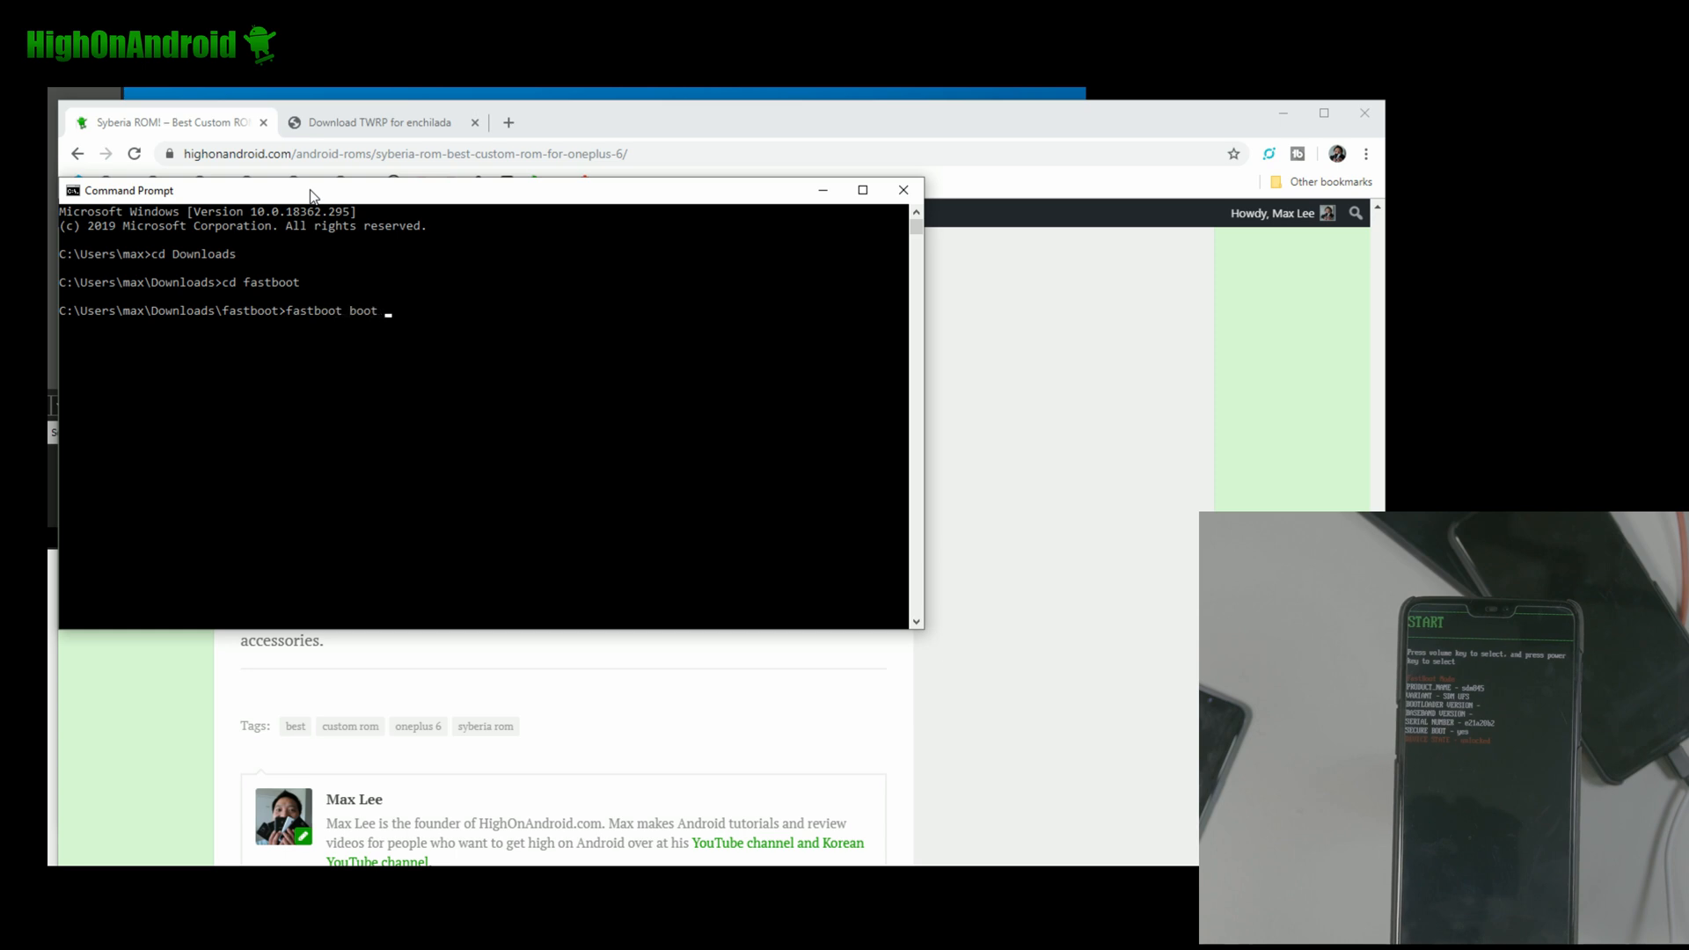
pyautogui.write('twr')
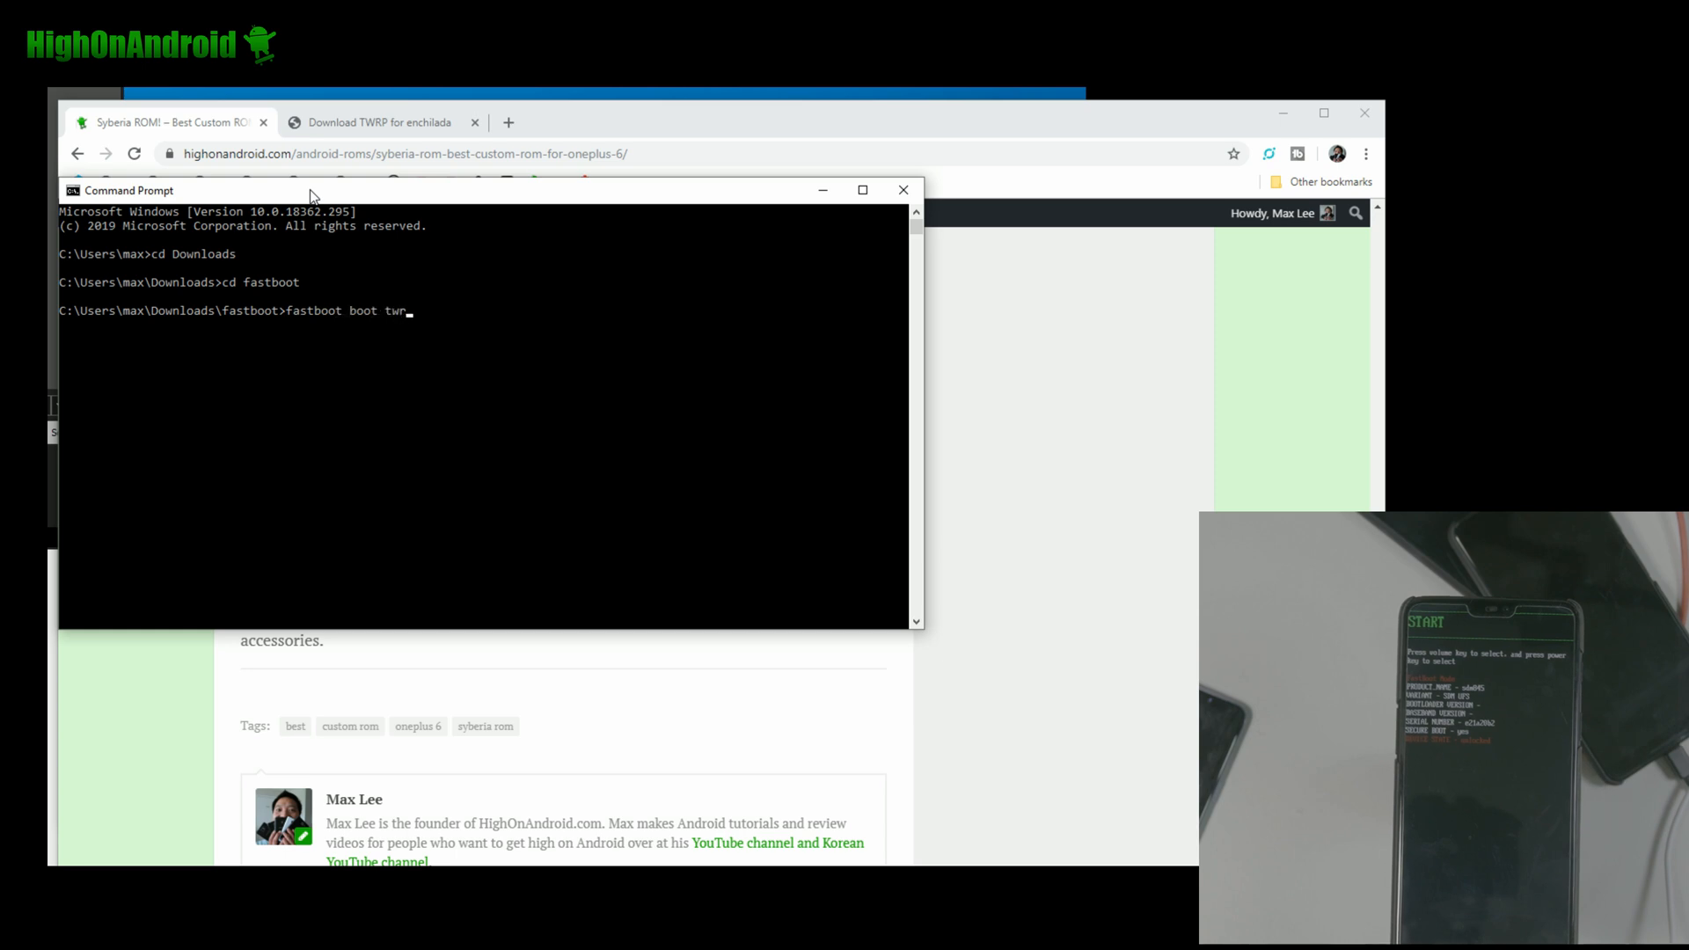
pyautogui.write('p-3.3.1-2-enchilada.img')
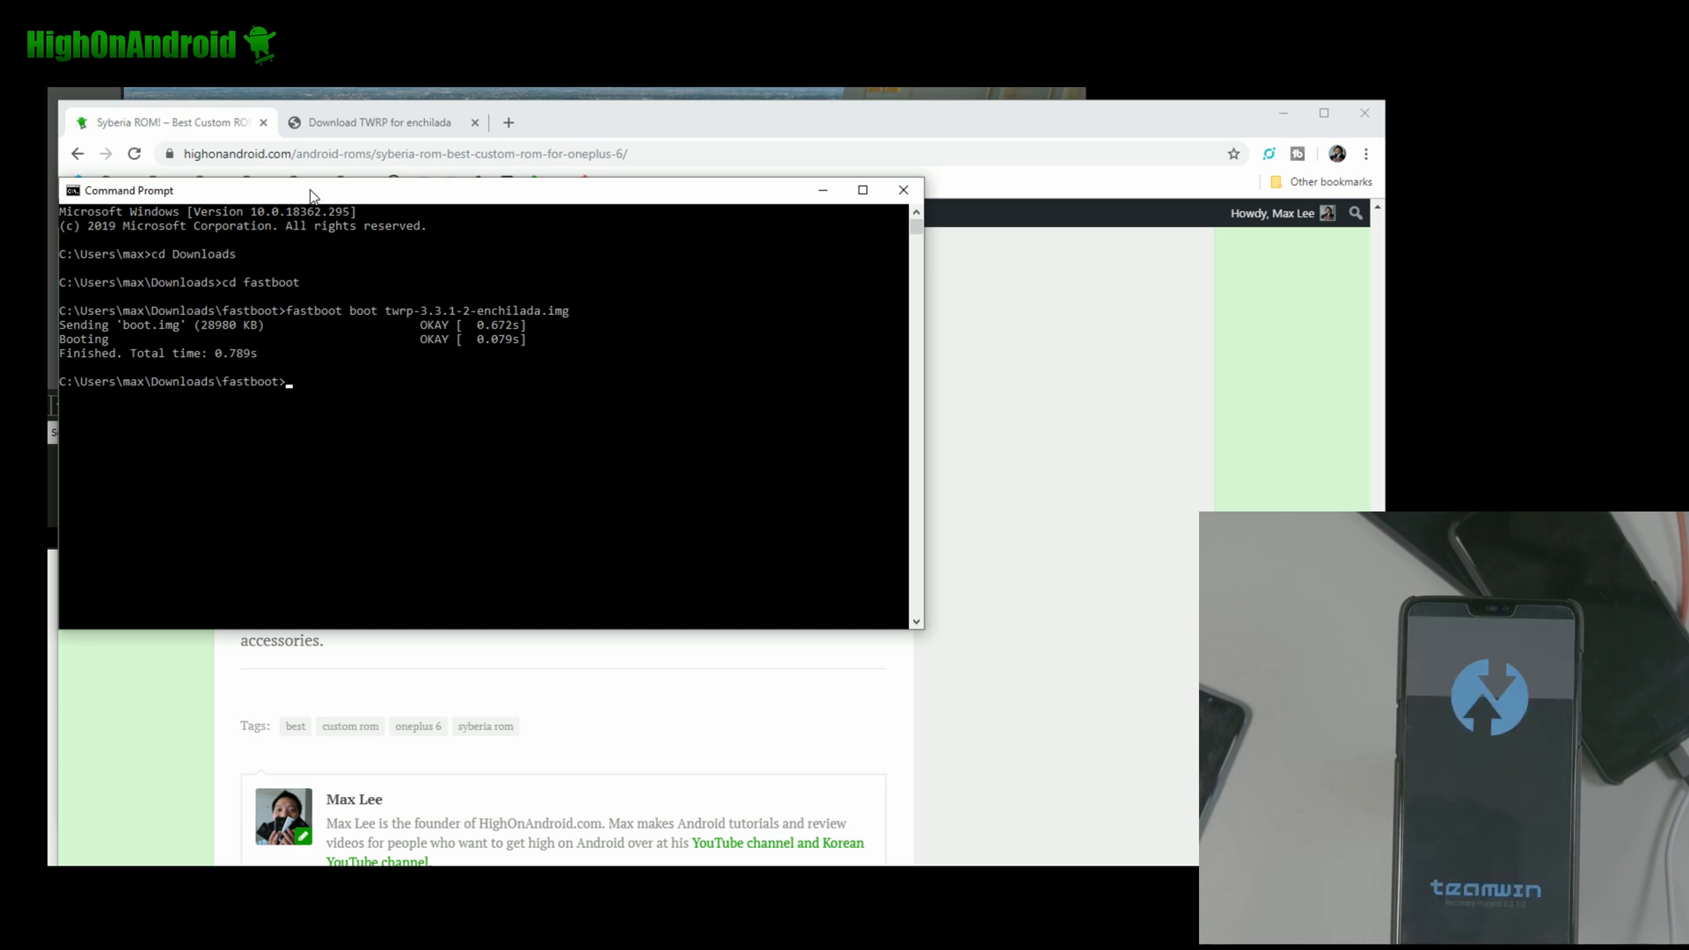
pyautogui.moveTo(560, 237)
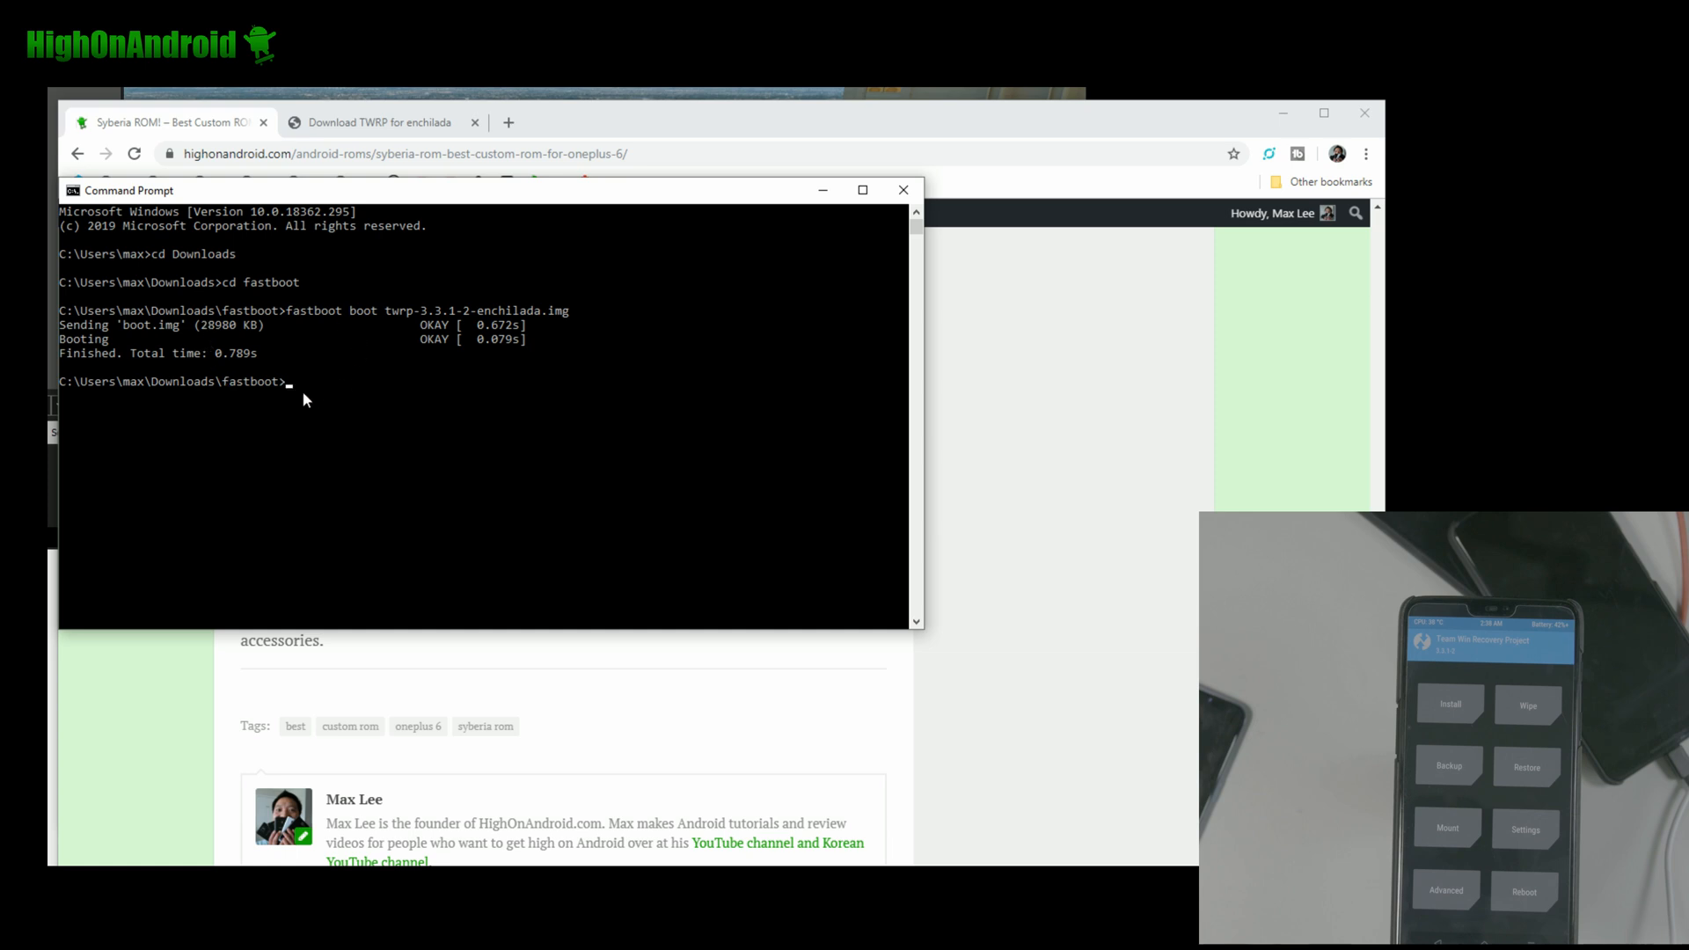
pyautogui.moveTo(152, 270)
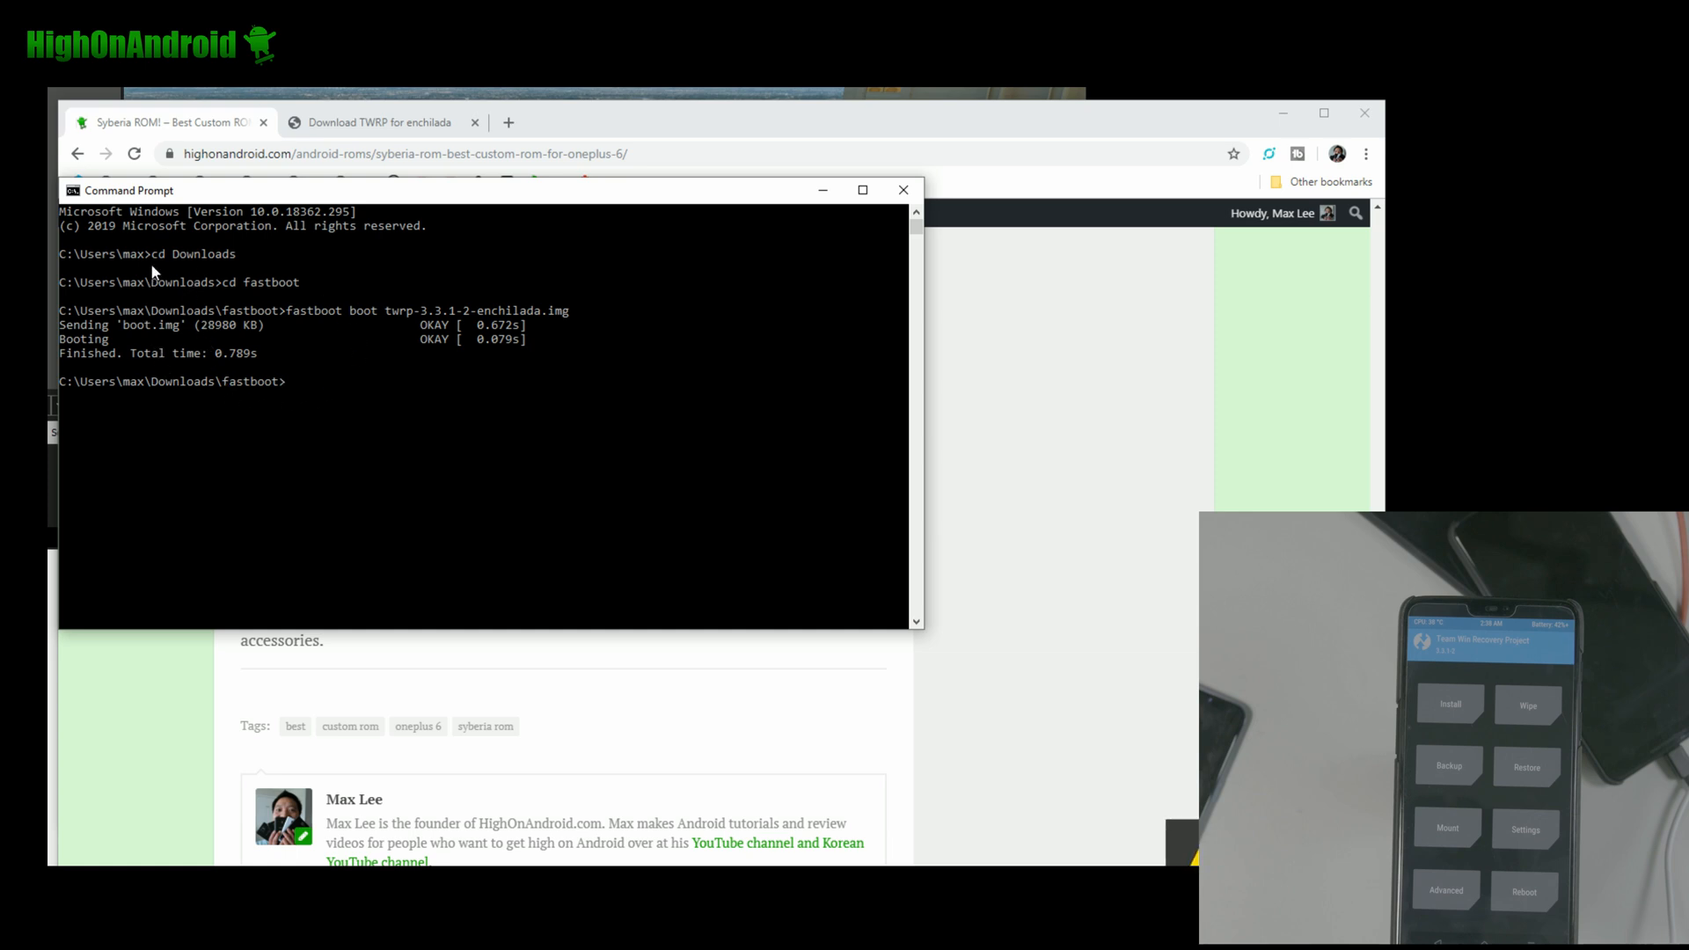
pyautogui.moveTo(378, 371)
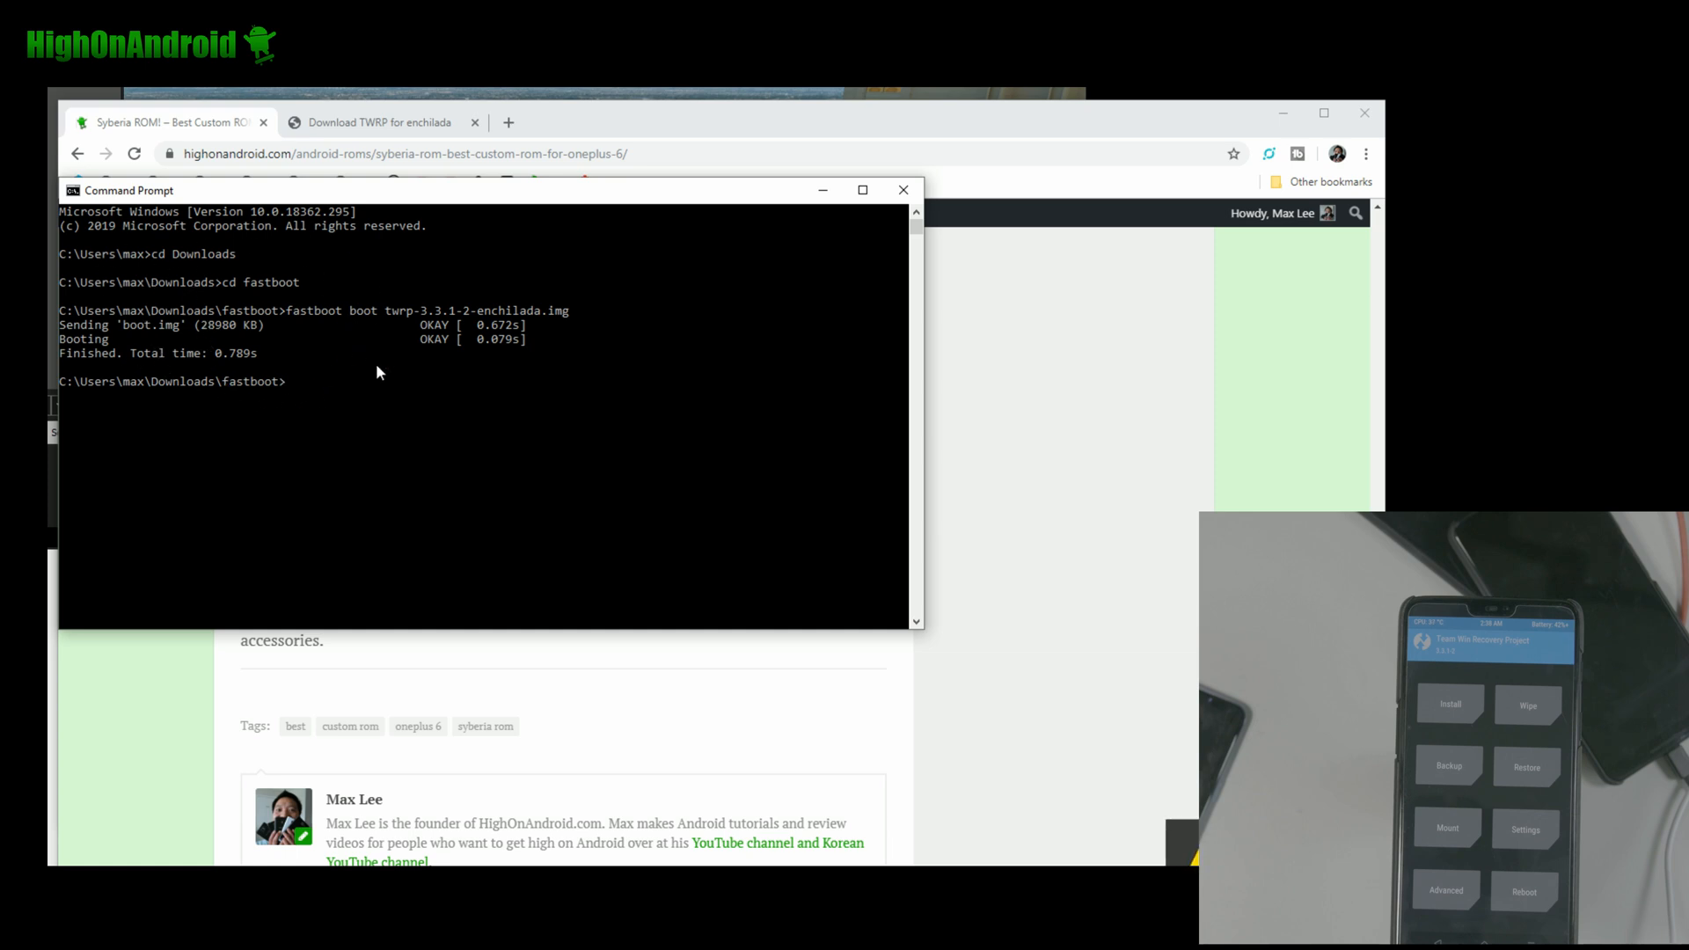
pyautogui.moveTo(289, 424)
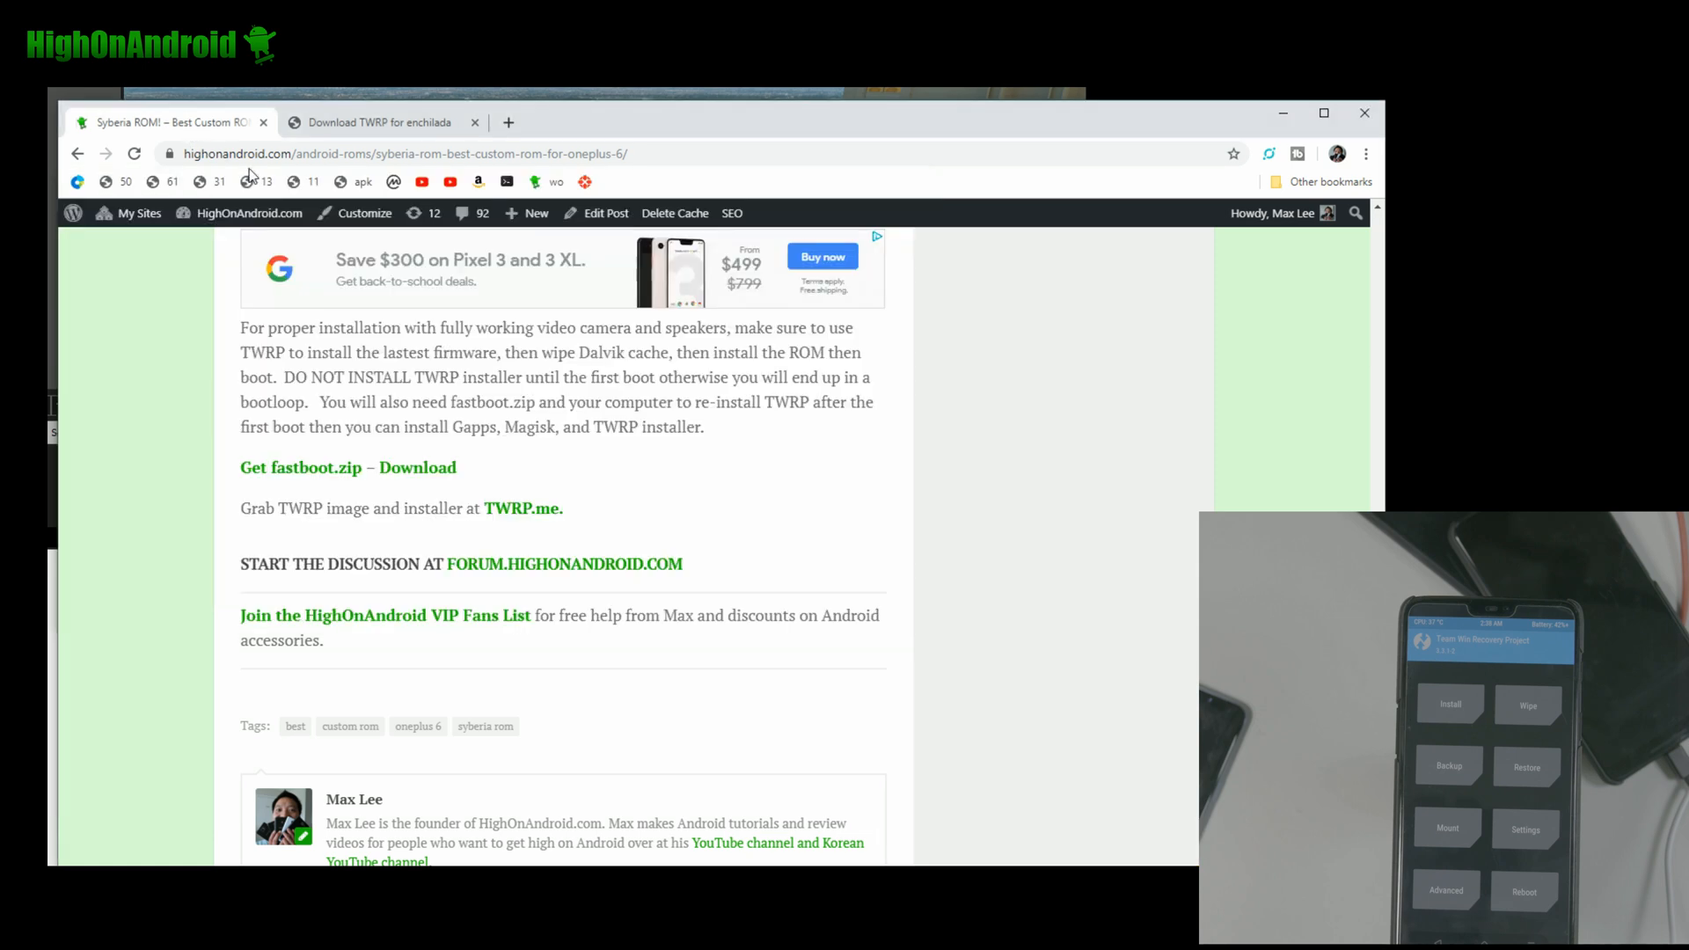
# Open the Fastboot.zip, ADB & Android USB Drivers article from the Rooting menu and scroll to its download links
pyautogui.click(508, 416)
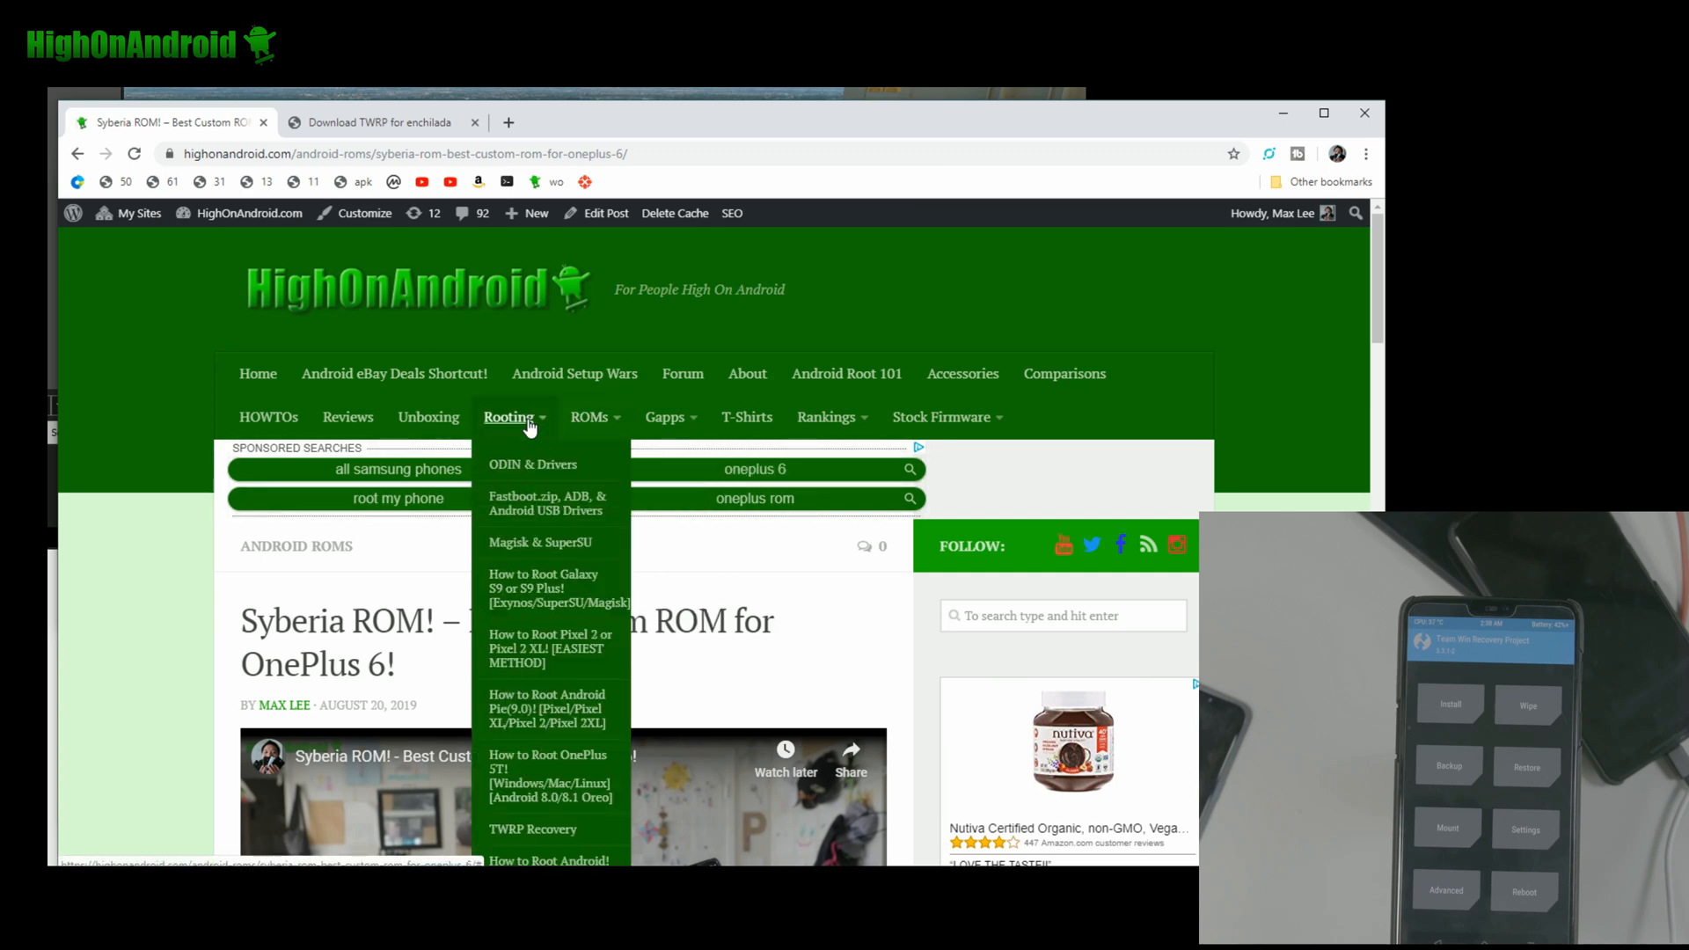
pyautogui.click(545, 502)
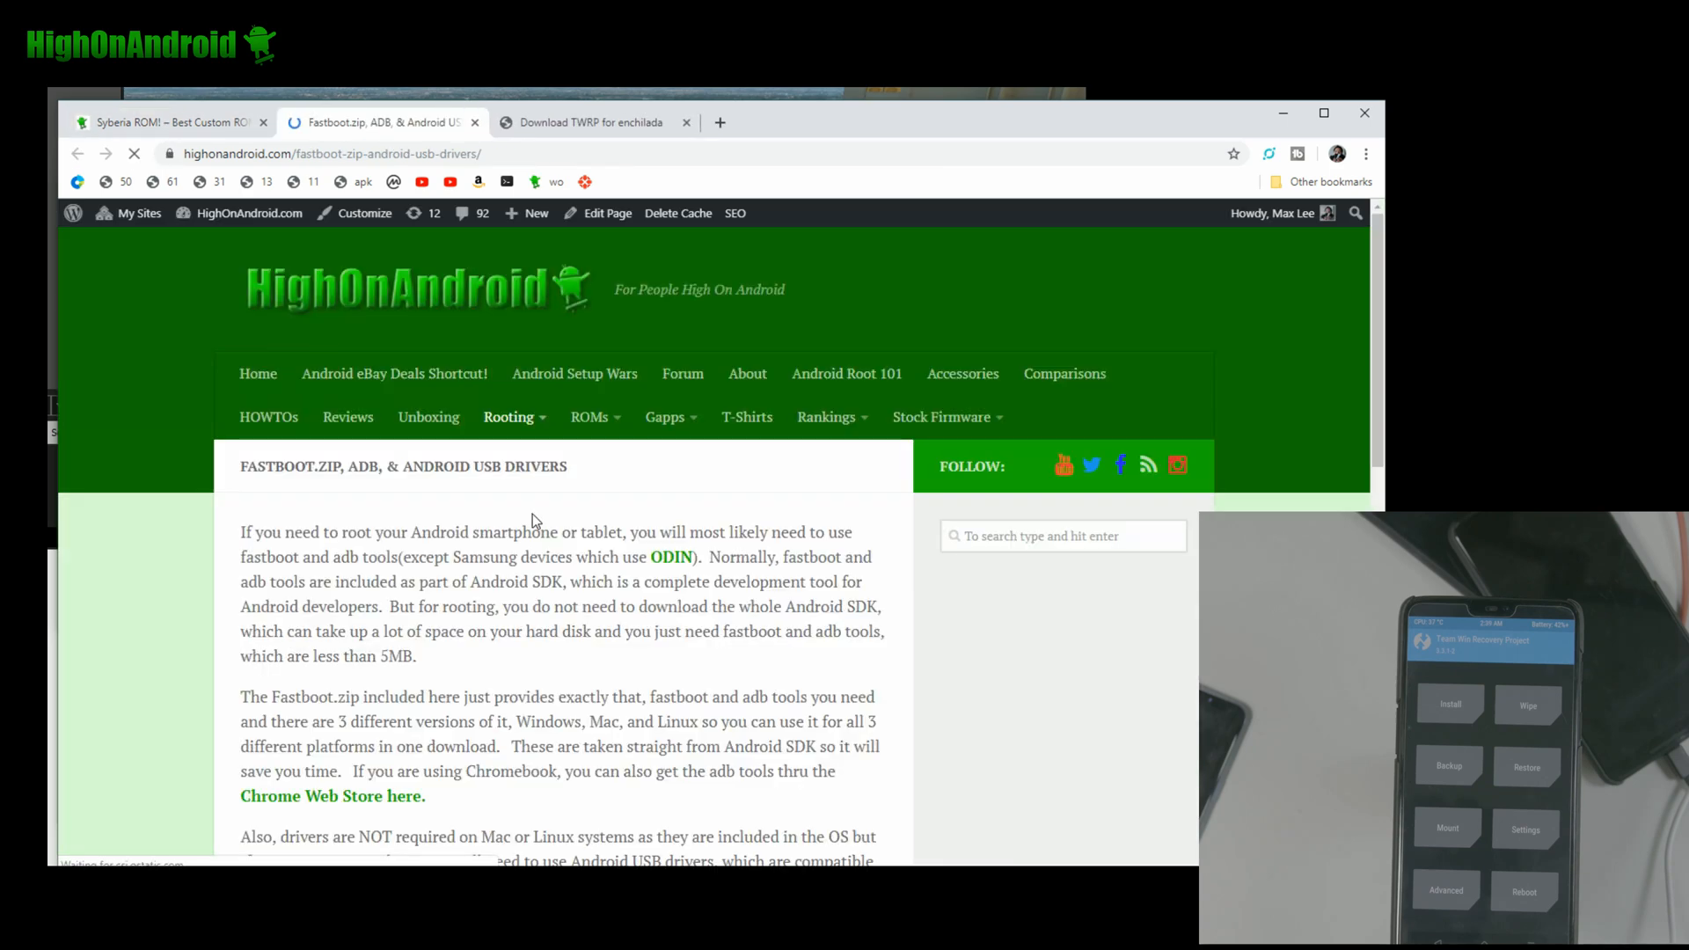
pyautogui.scroll(-3)
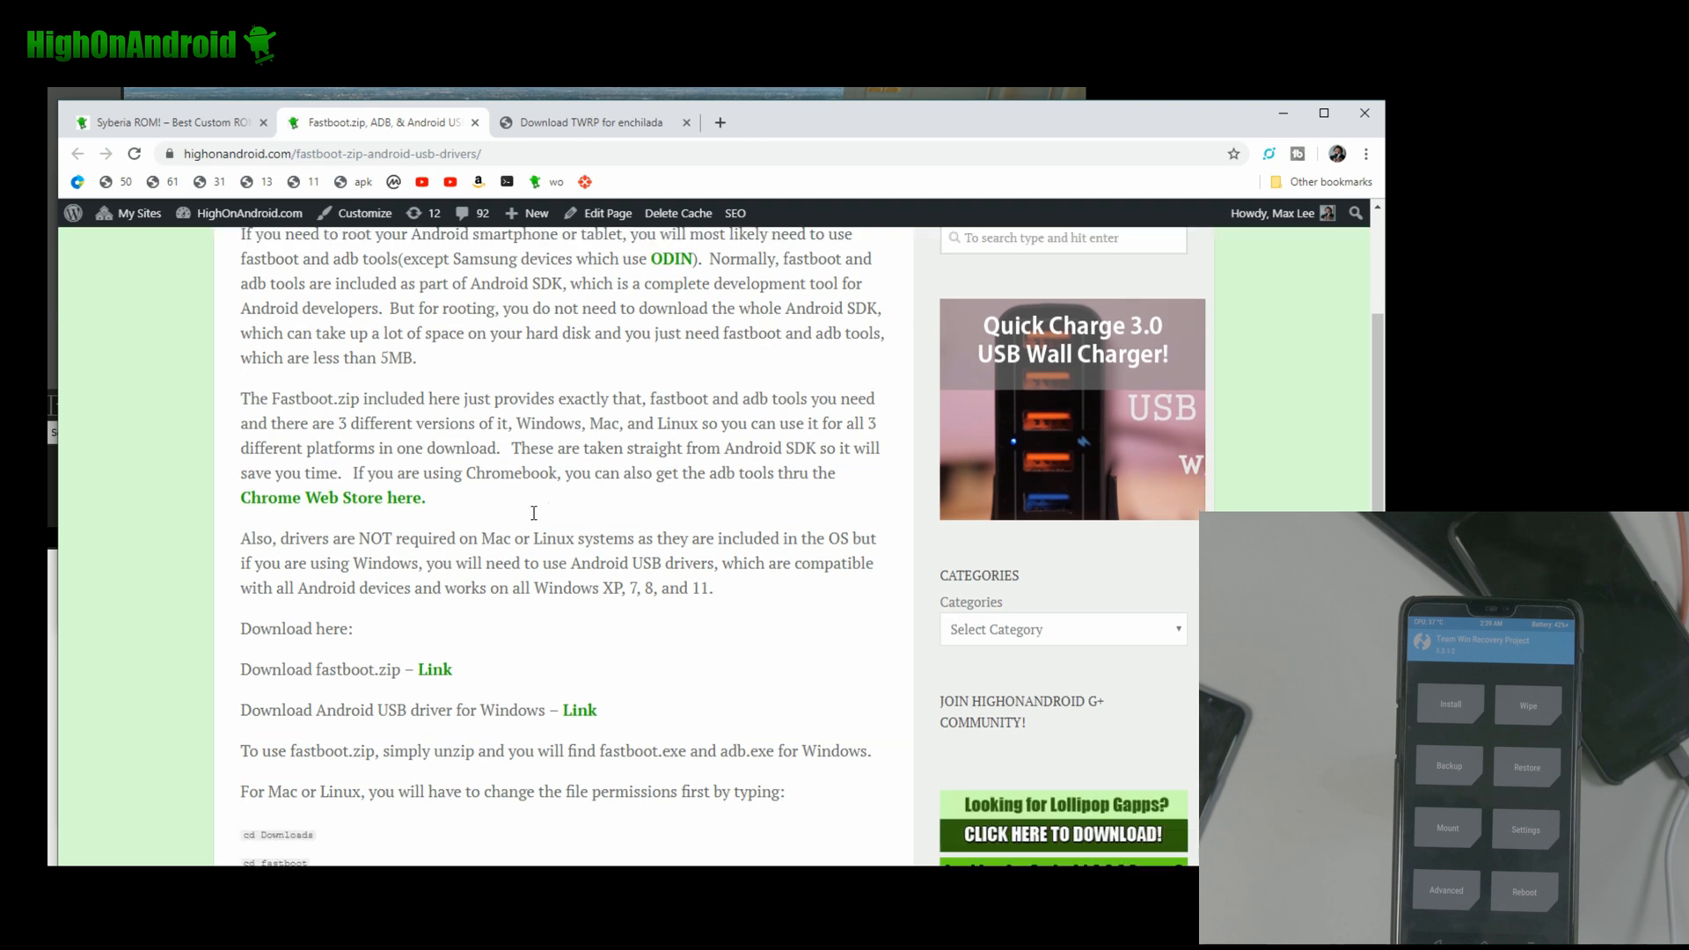
pyautogui.scroll(-3)
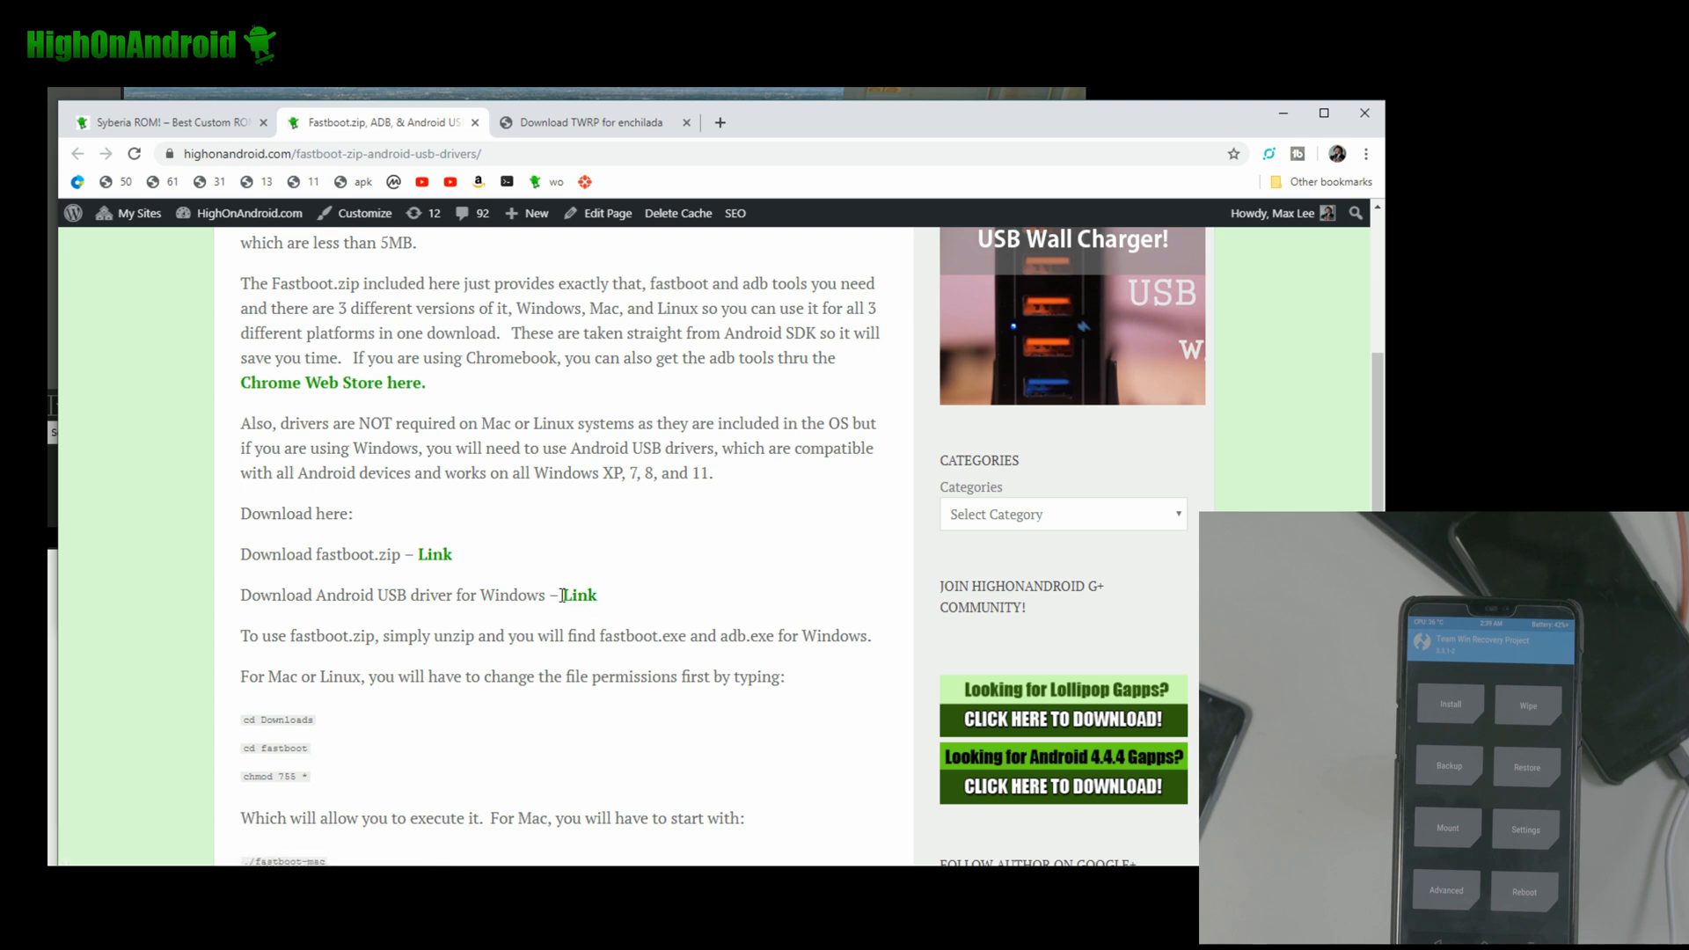
pyautogui.moveTo(579, 594)
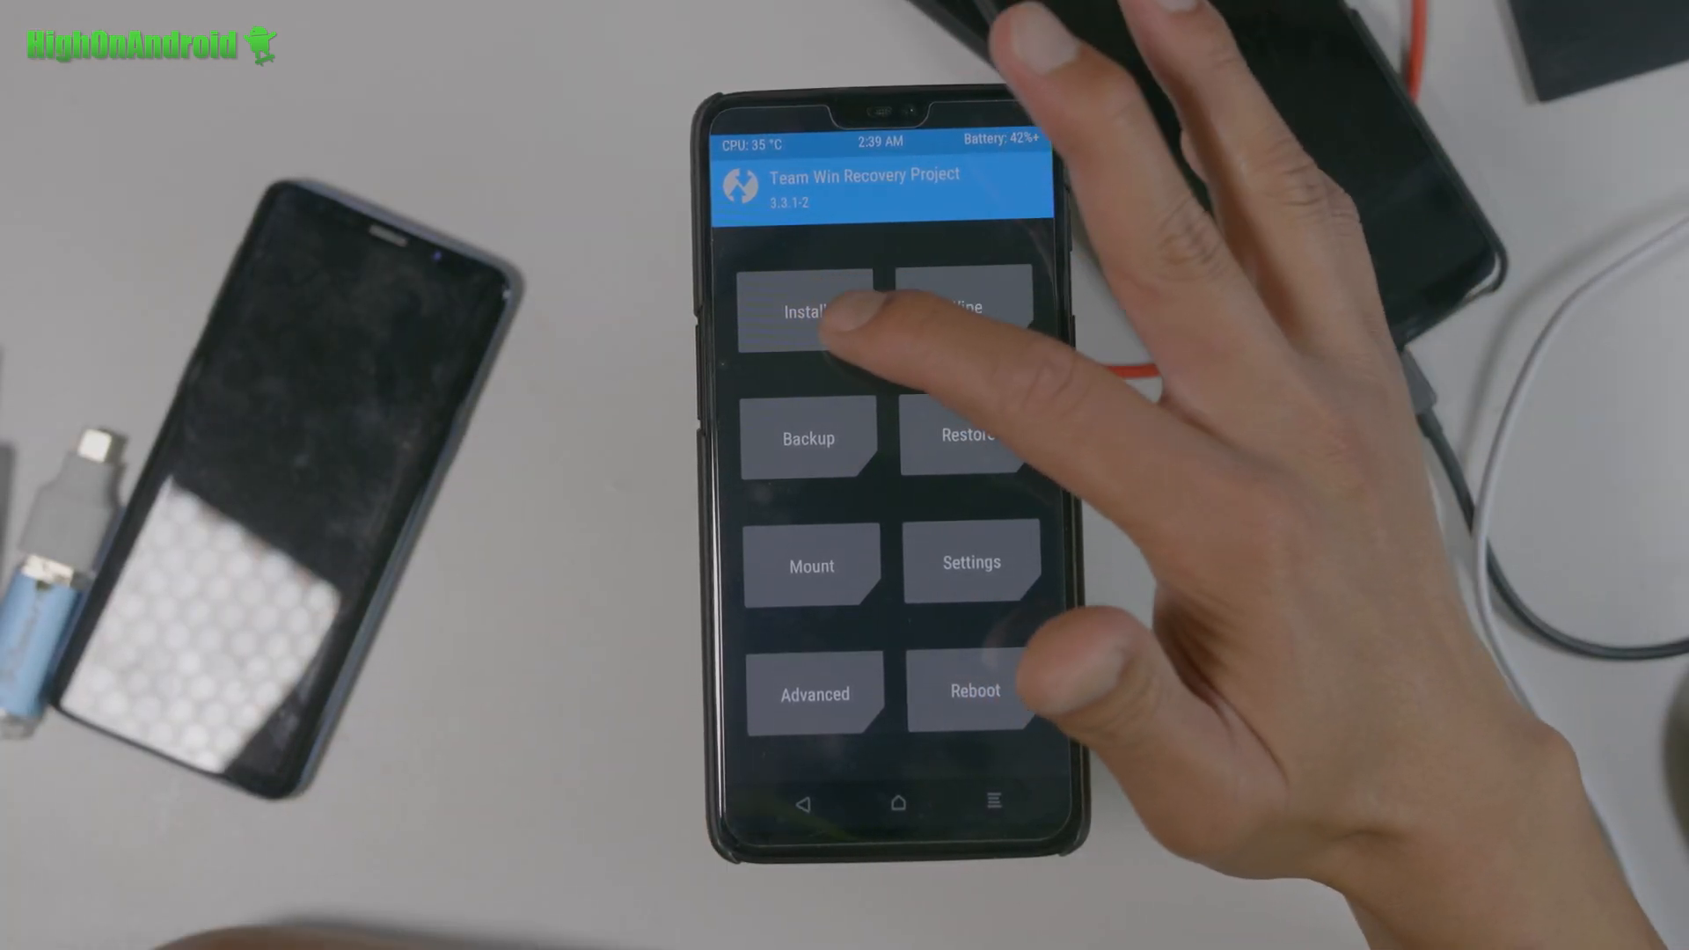
# Start Install in TWRP and choose open_gapps-arm64-9.0-pico-20190803.zip from /sdcard/Download
pyautogui.click(807, 312)
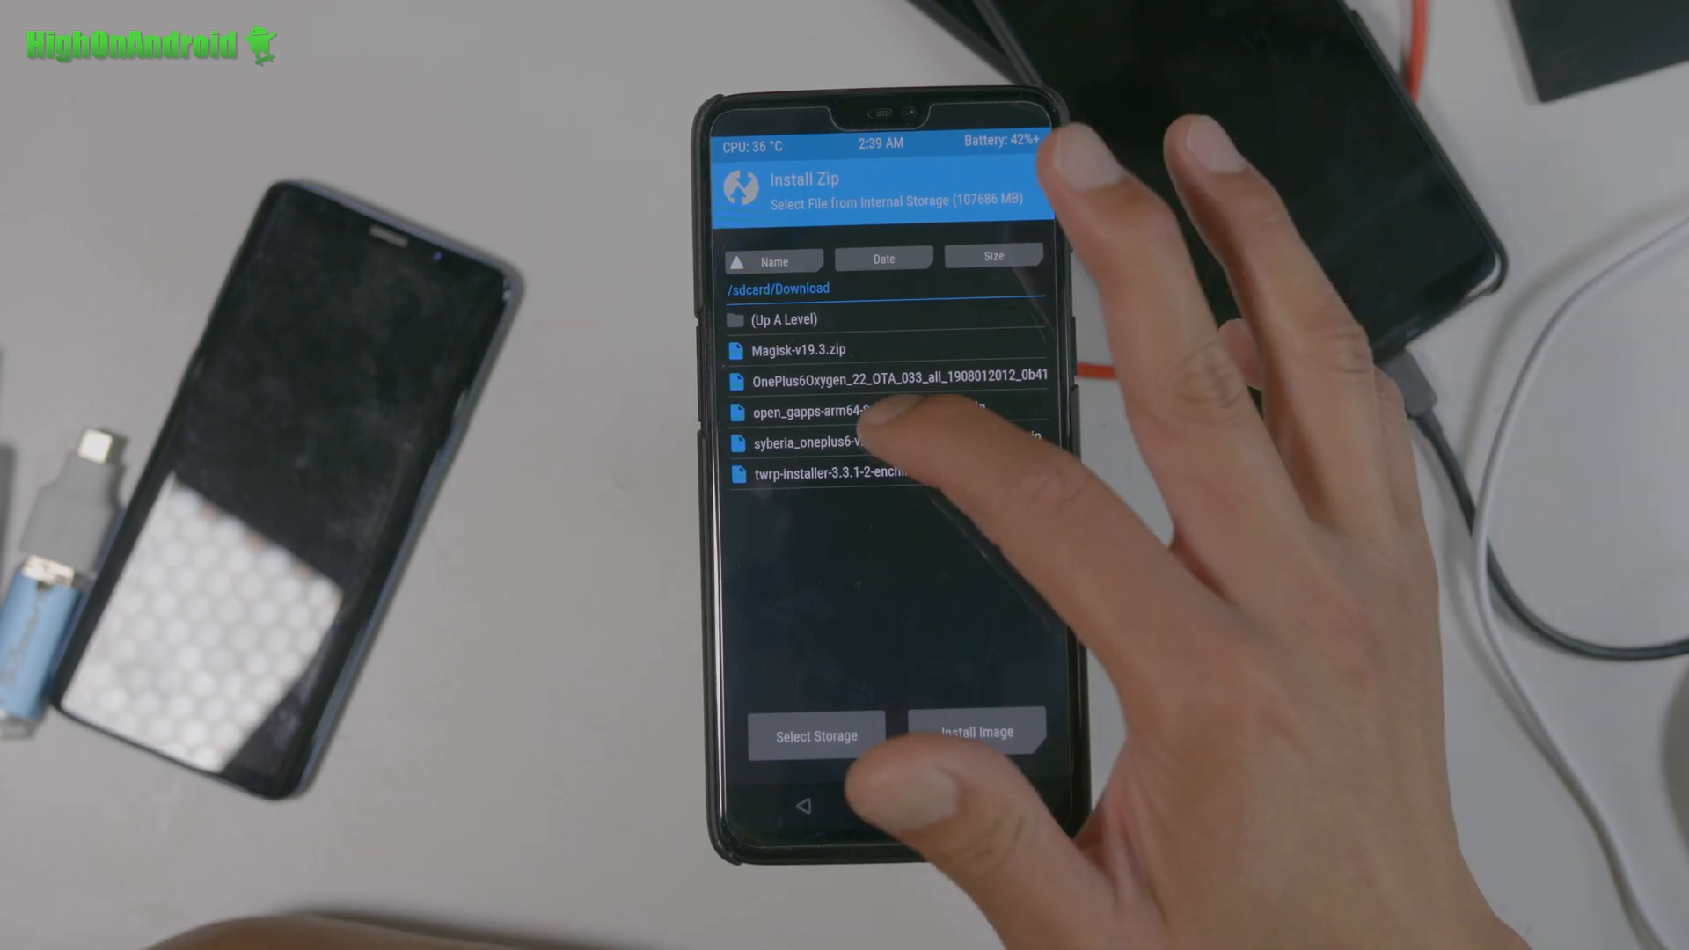
pyautogui.click(851, 412)
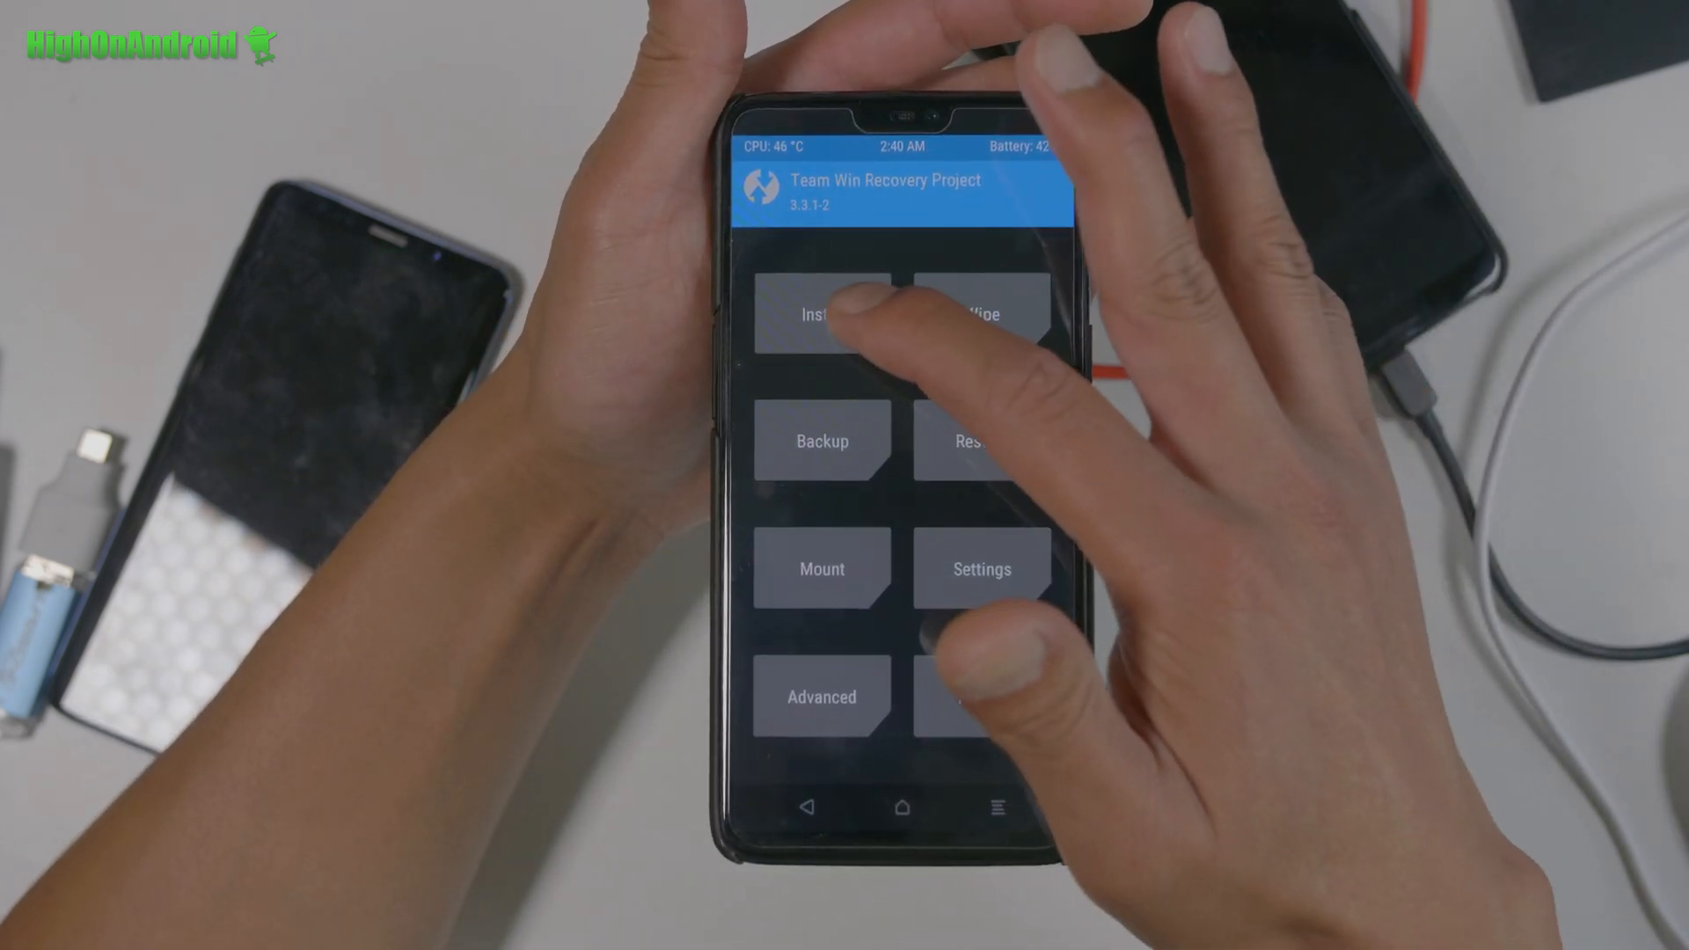
# Start Install again in TWRP to show the Download folder's zip list
pyautogui.click(822, 313)
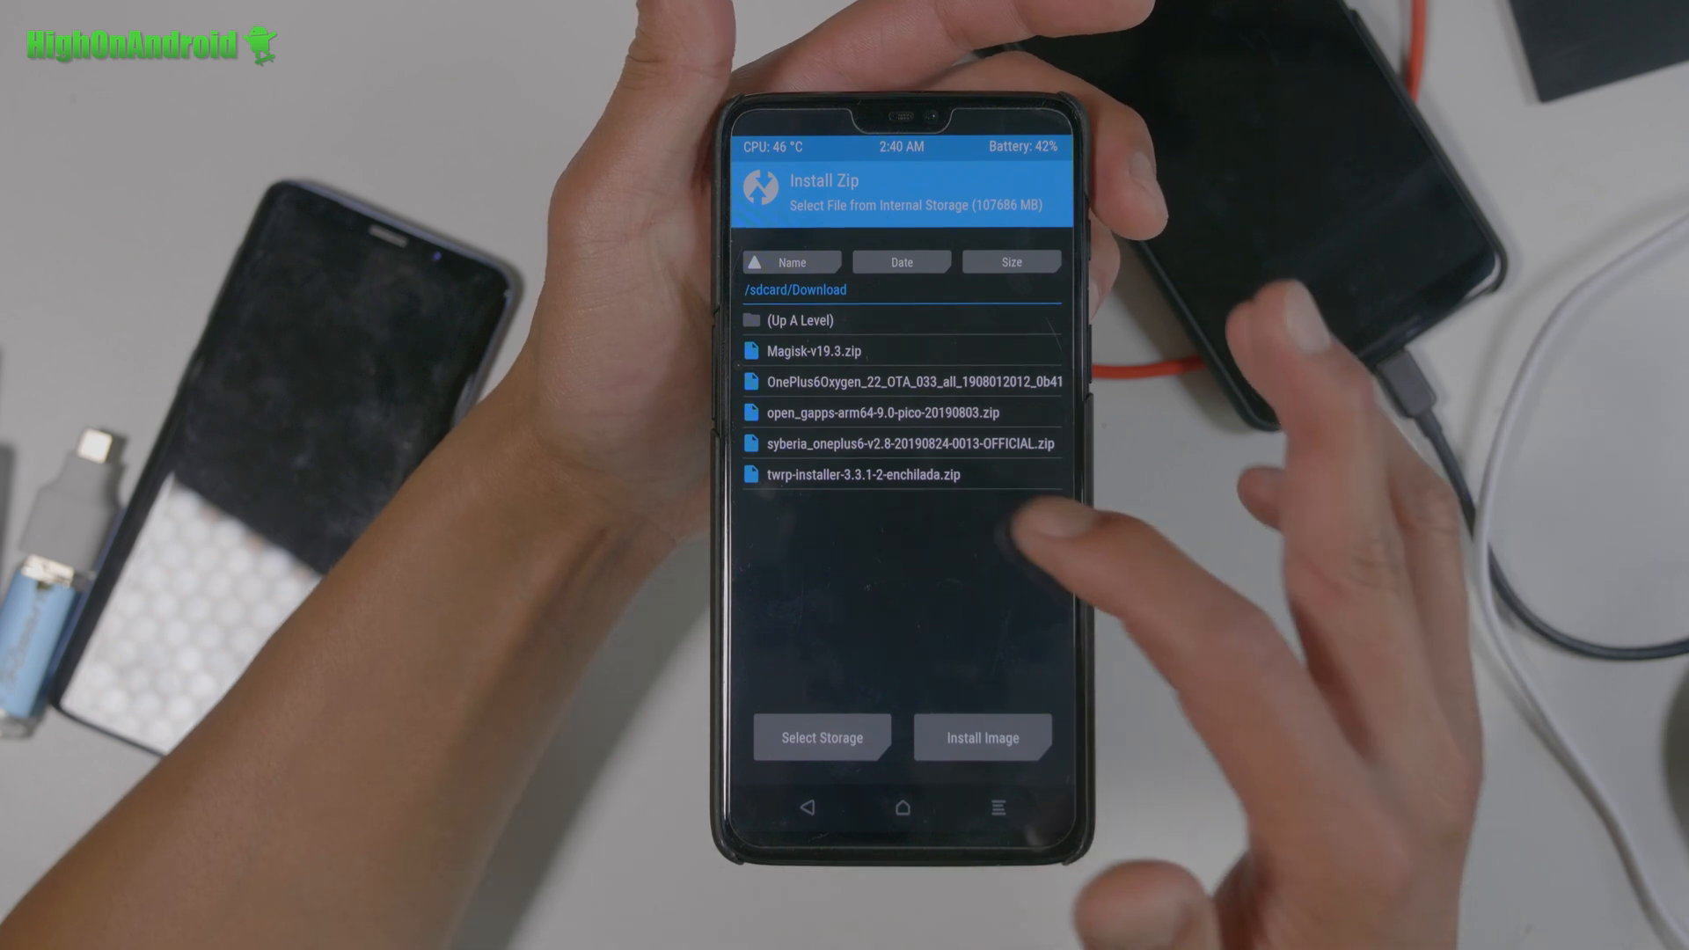
pyautogui.click(813, 350)
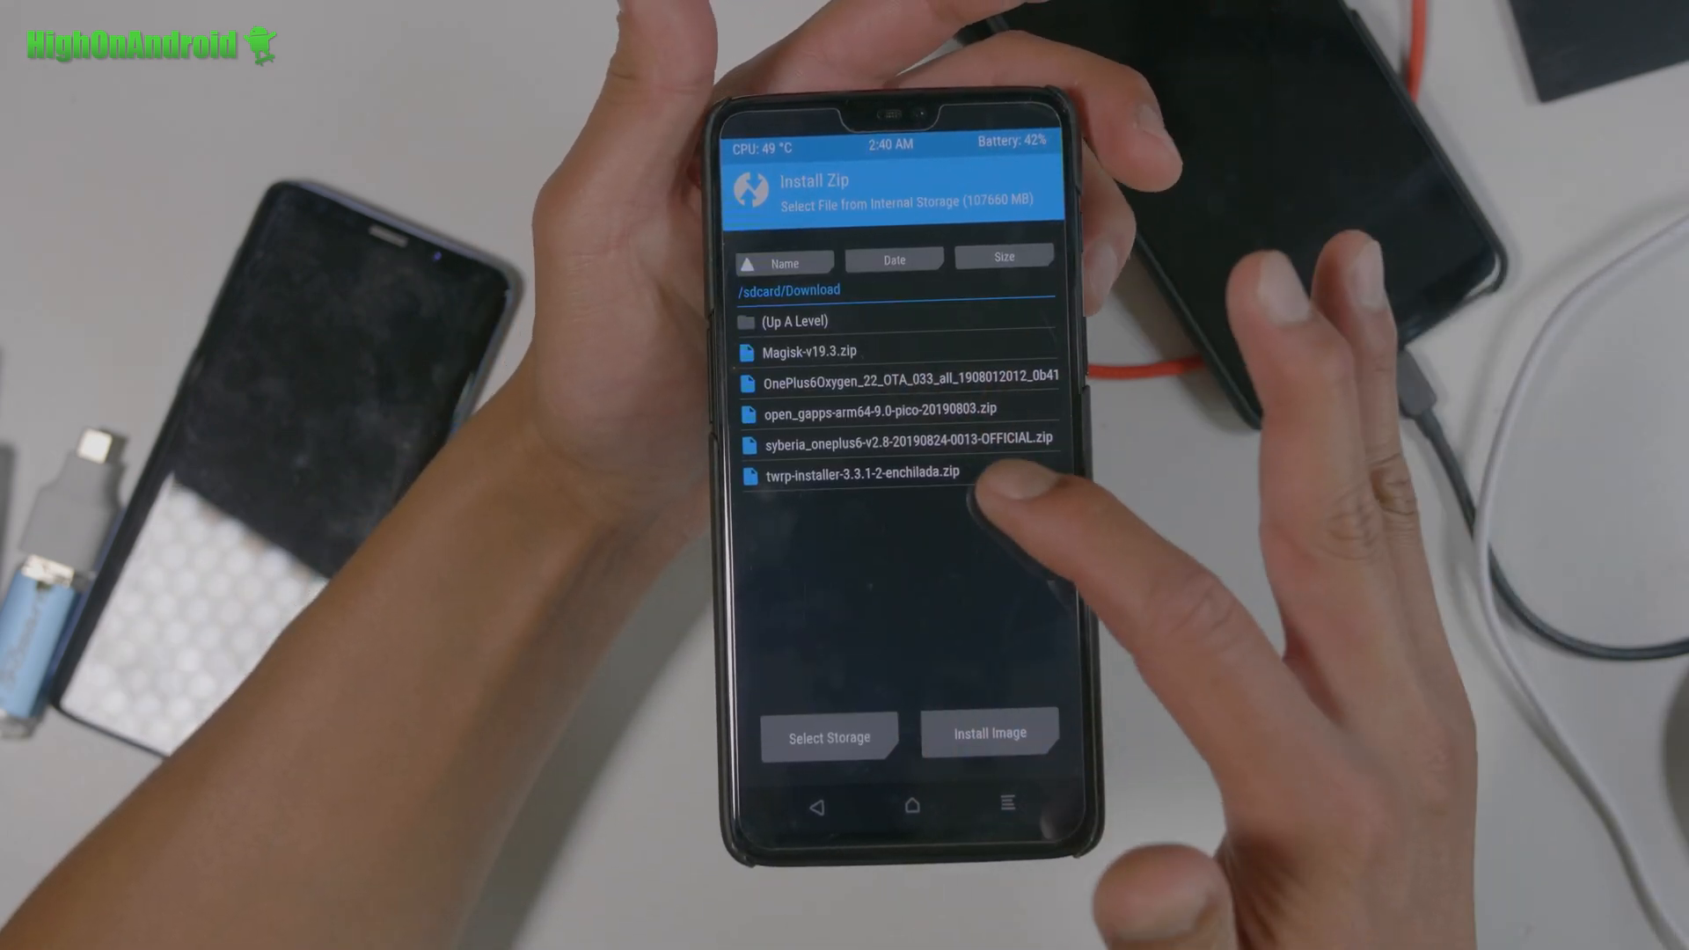
# Choose twrp-installer-3.3.1-2-enchilada.zip to reach its Swipe to confirm Flash screen
pyautogui.click(860, 474)
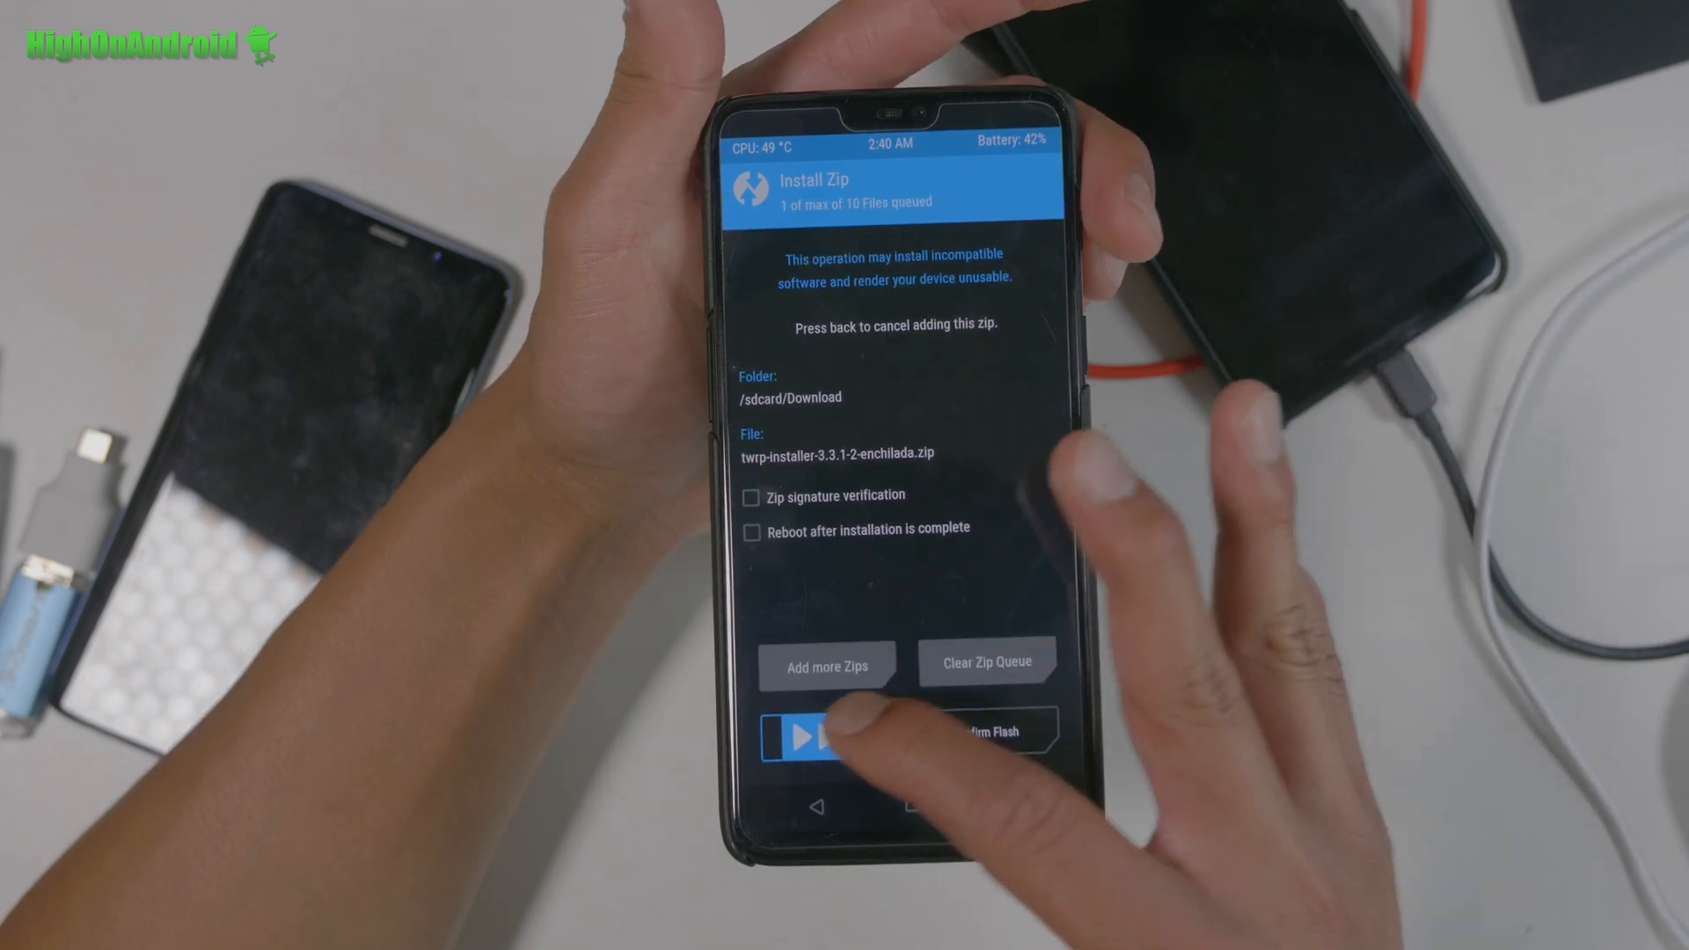